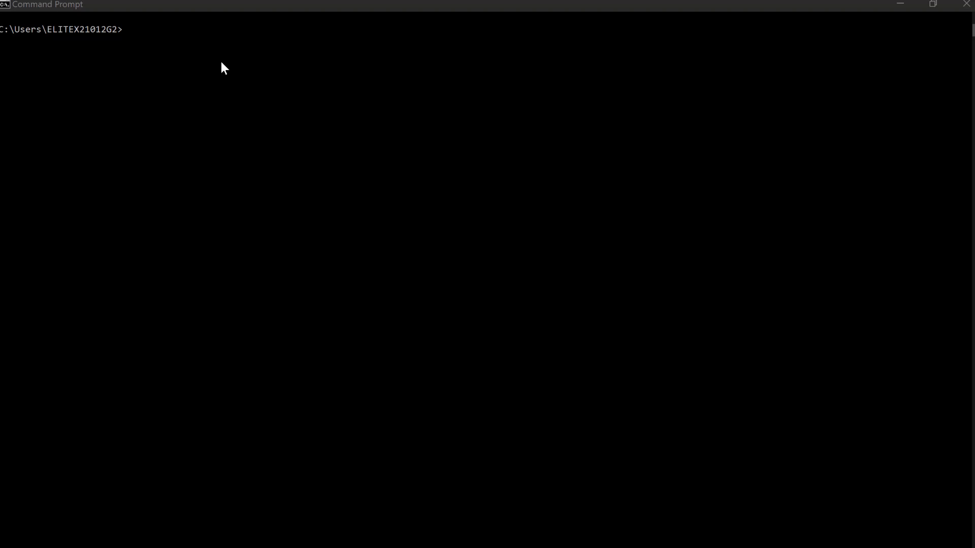
Check the installed Python version in Command Prompt, which reports Python 3.12.0
type("p")
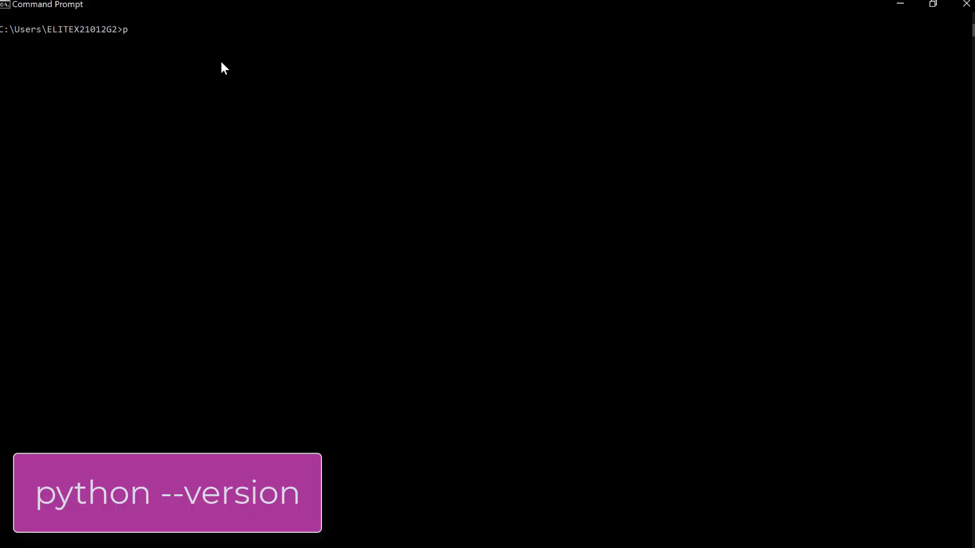
type("ython --version")
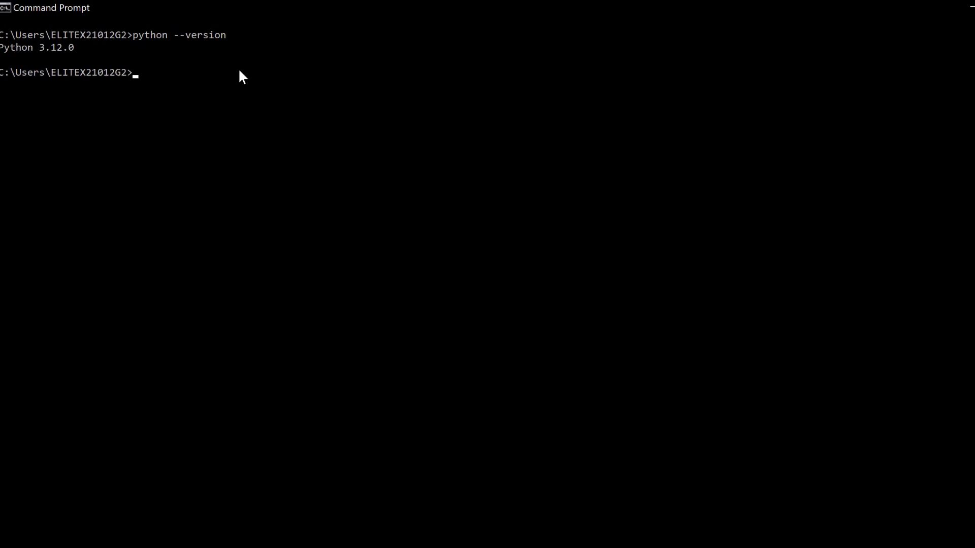
mouse_move(81, 62)
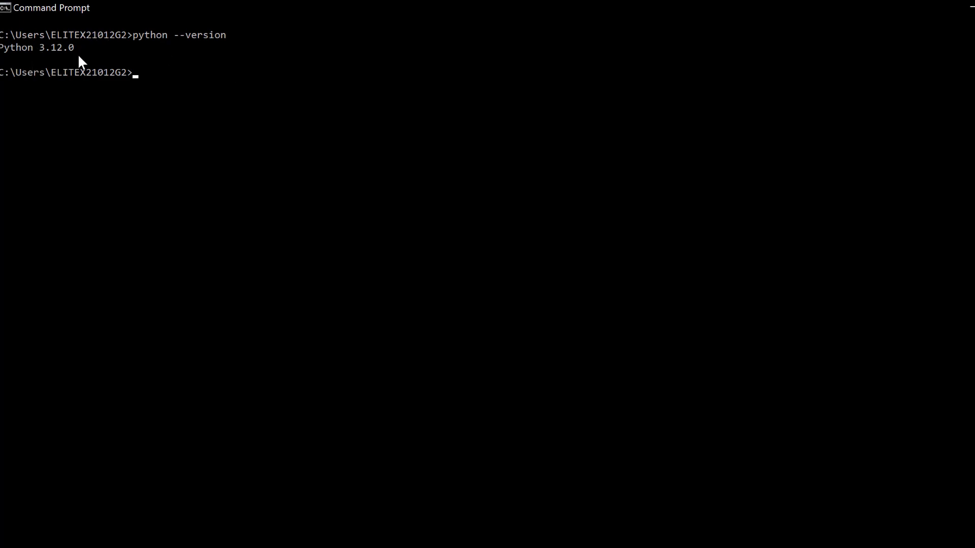
mouse_move(95, 61)
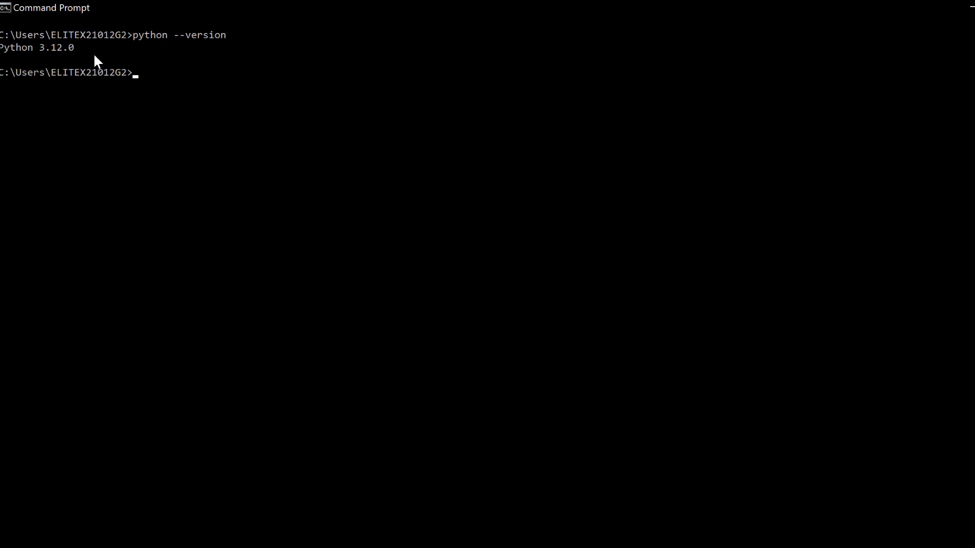
mouse_move(143, 75)
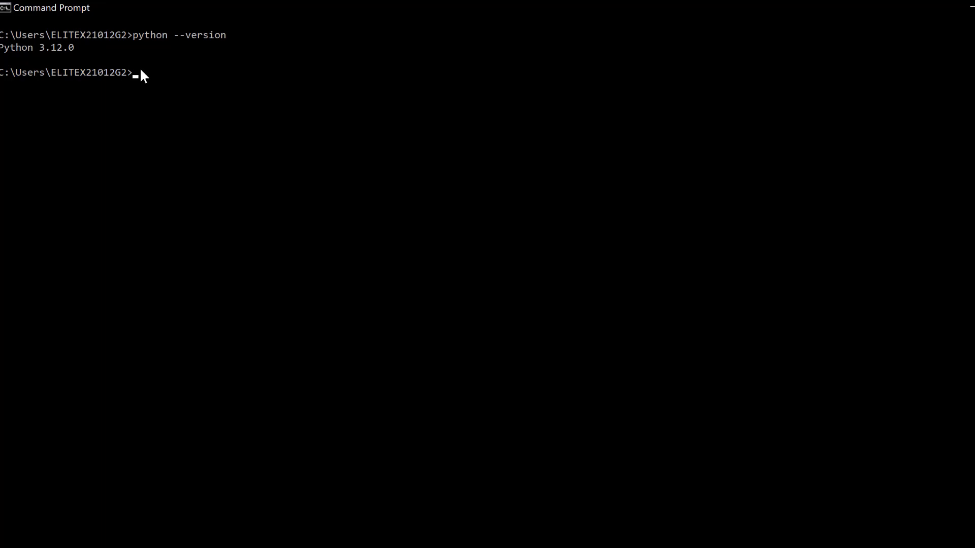
mouse_move(144, 77)
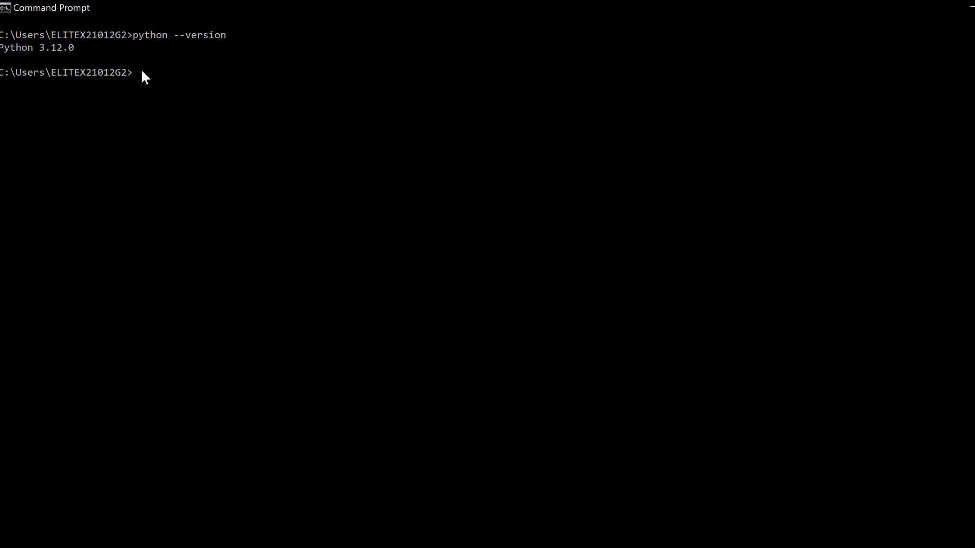
mouse_move(138, 68)
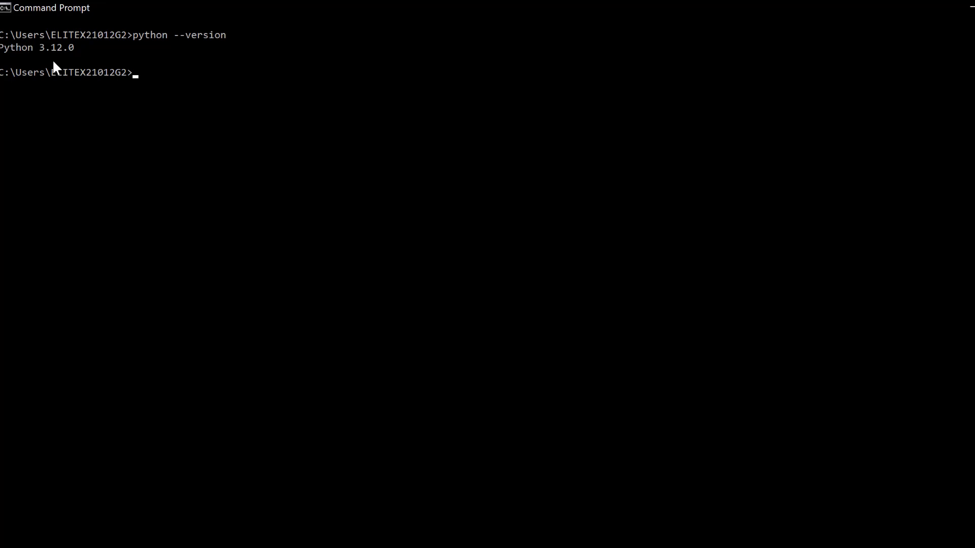
mouse_move(159, 68)
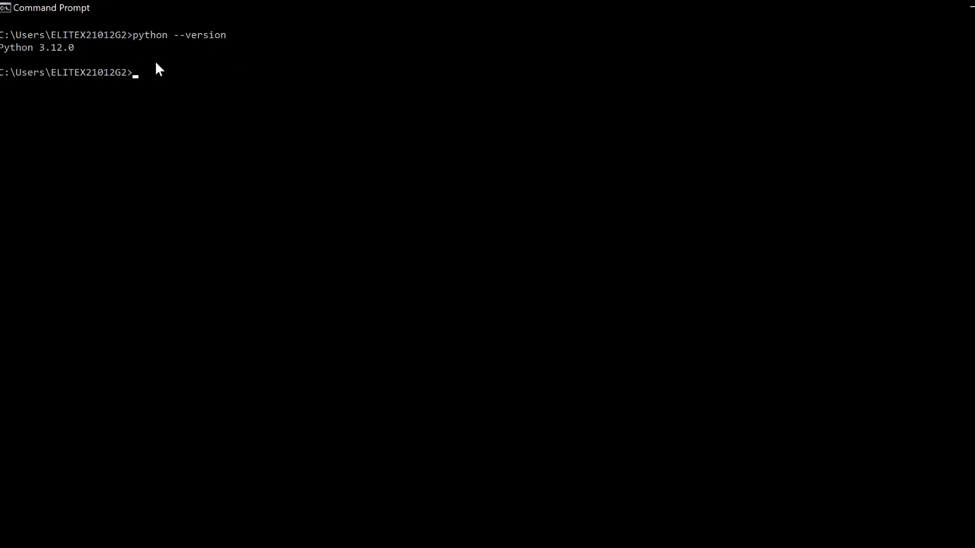
mouse_move(149, 80)
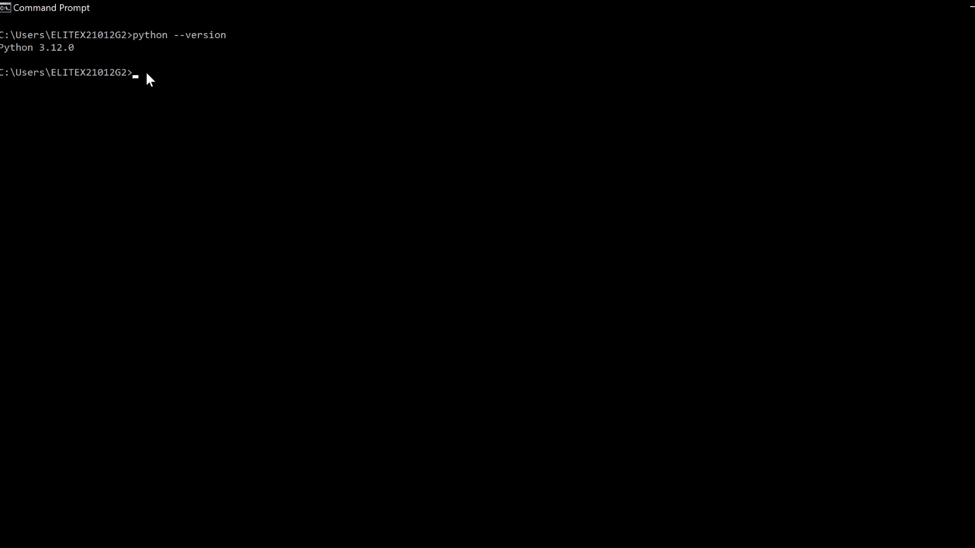
mouse_move(131, 64)
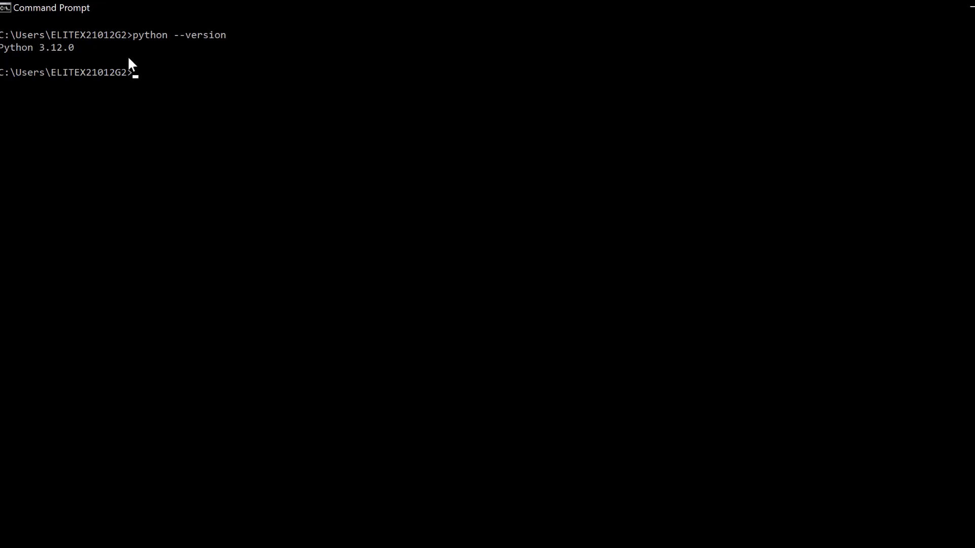
mouse_move(70, 51)
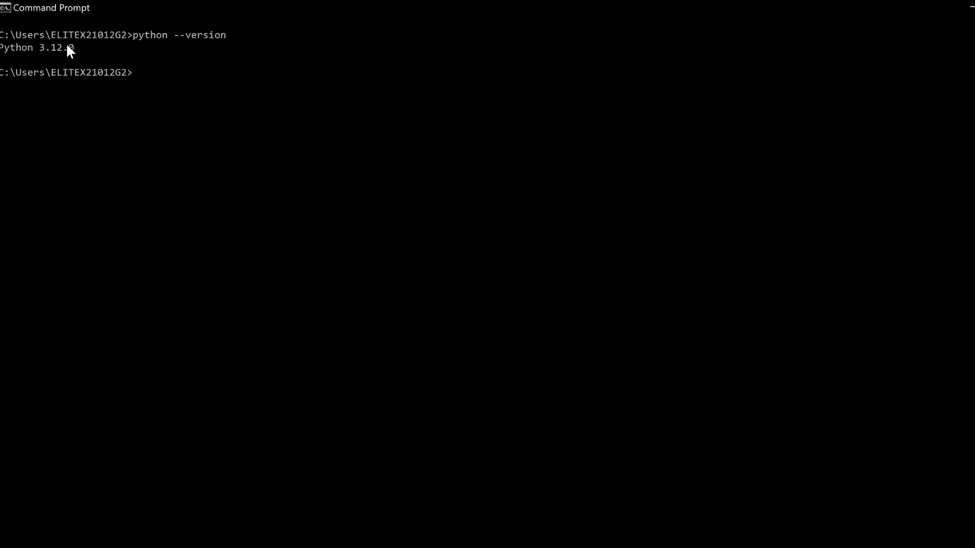
mouse_move(81, 53)
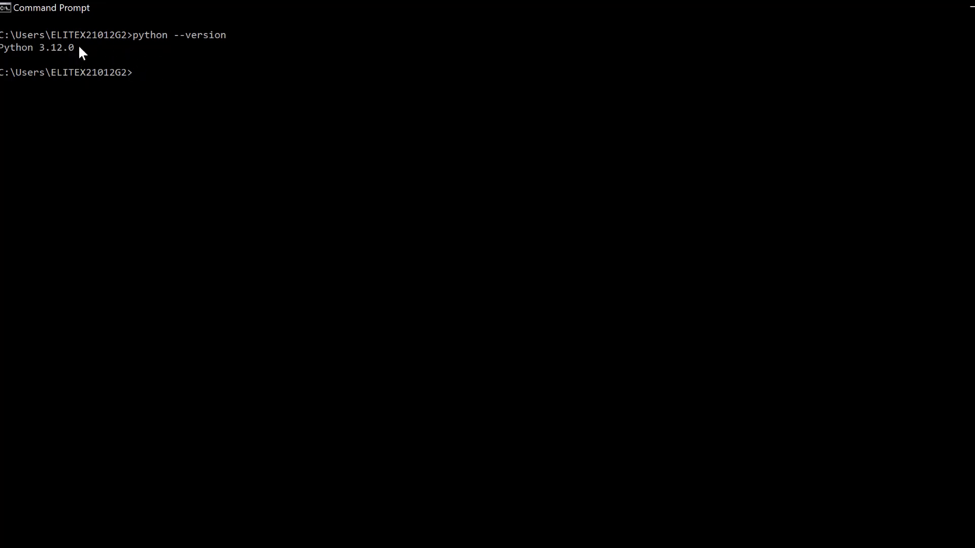
mouse_move(418, 491)
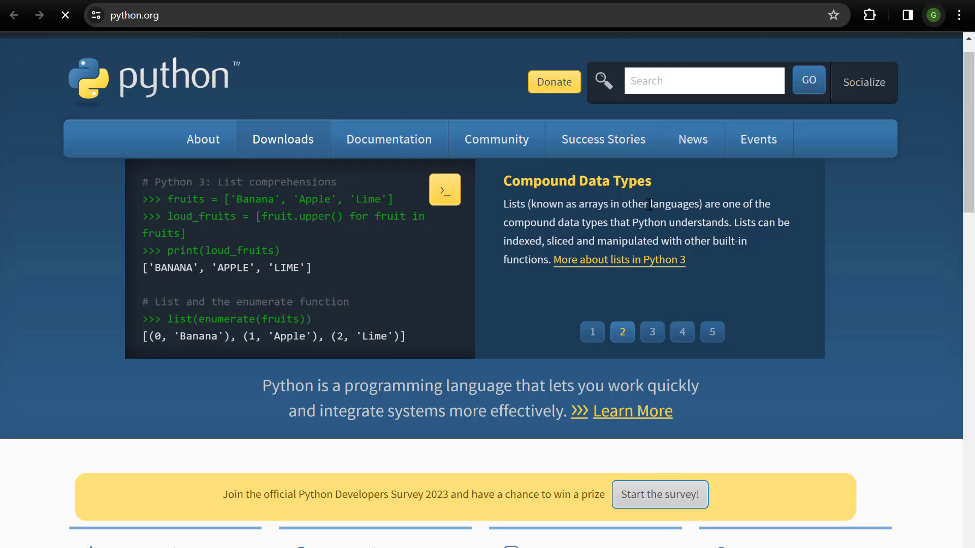
mouse_move(673, 299)
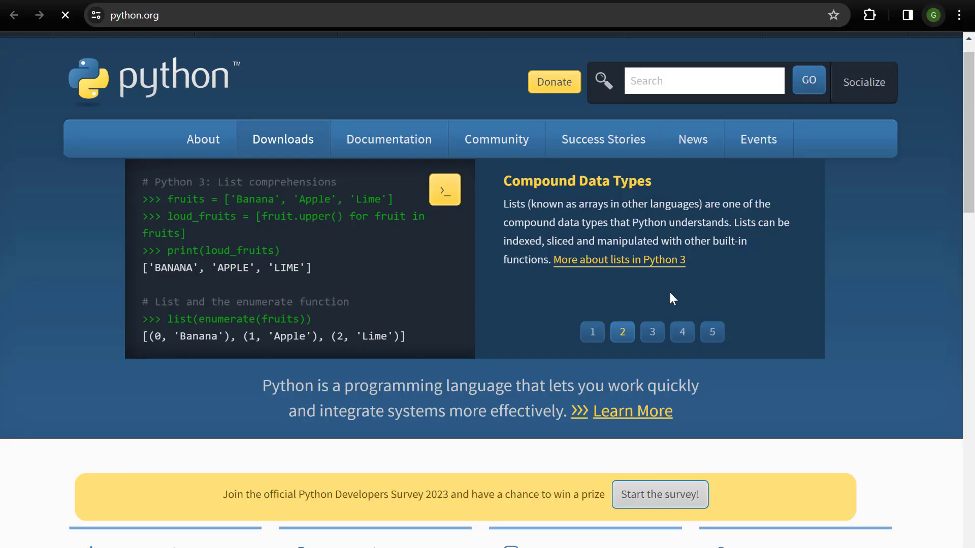
Scroll the python.org home page to the Download section listing Python 3.12.1
scroll("down", 3)
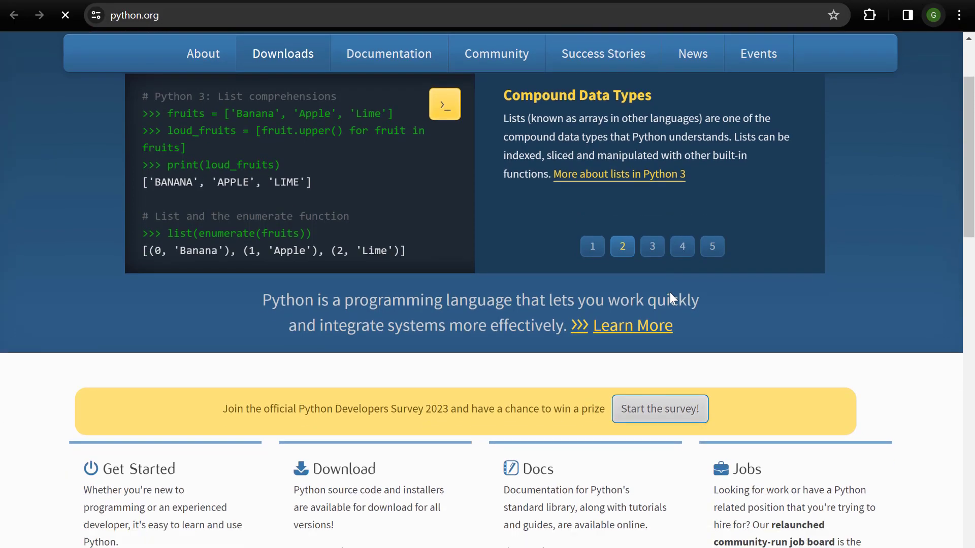
scroll("down", 3)
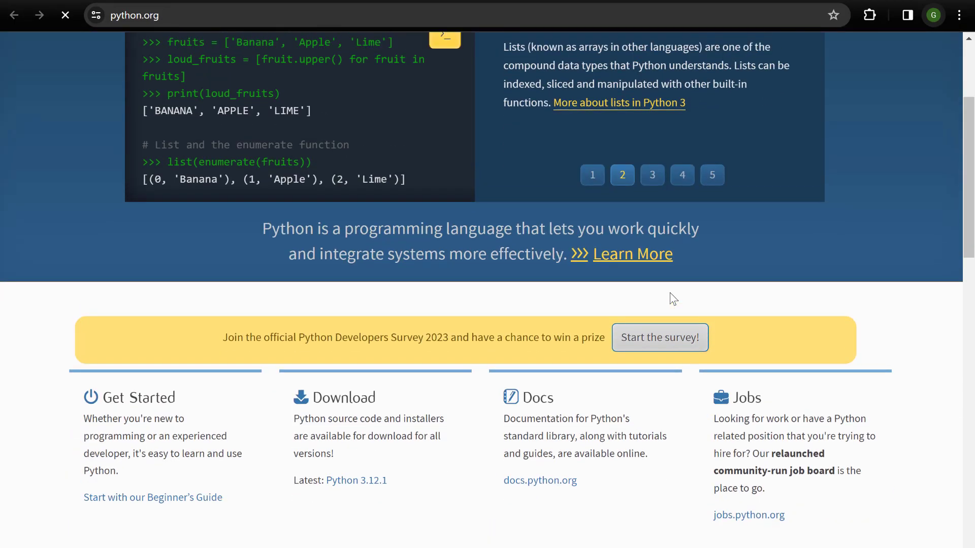
scroll("up", 3)
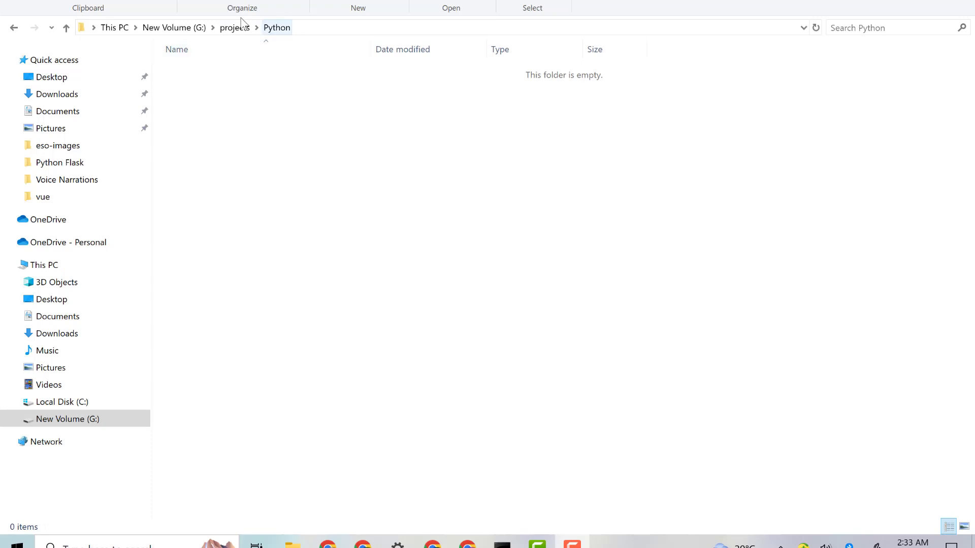
mouse_move(417, 60)
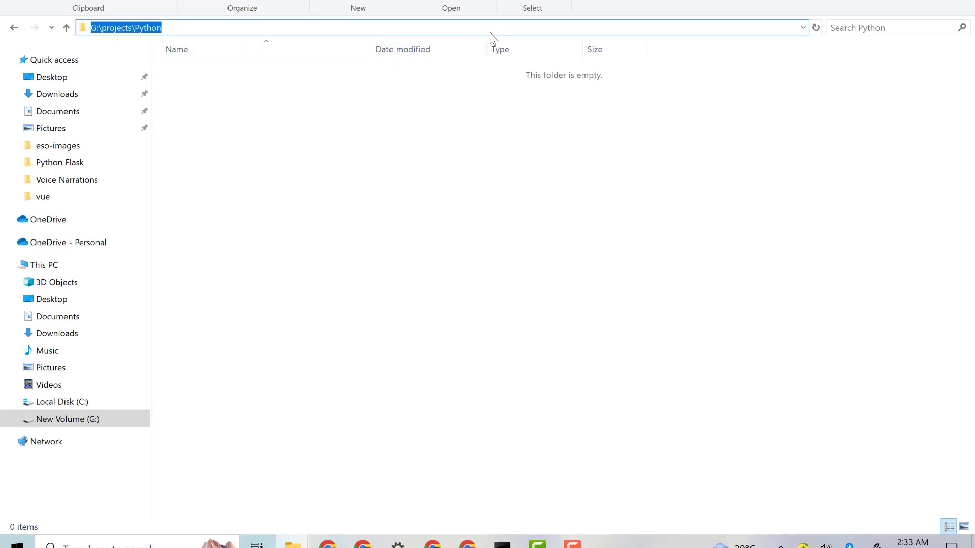
Launch a Command Prompt from G:\projects\Python via the File Explorer address bar
type("cmd")
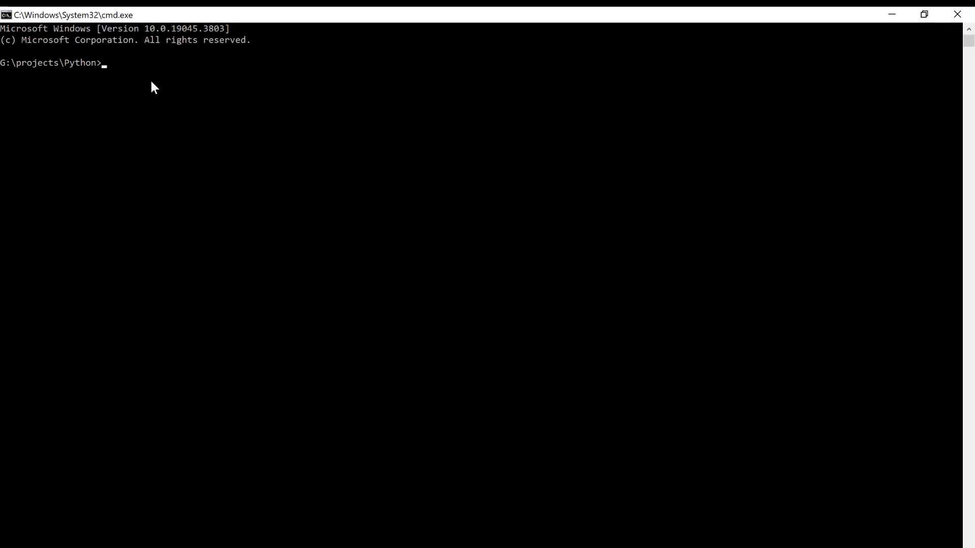
mouse_move(122, 76)
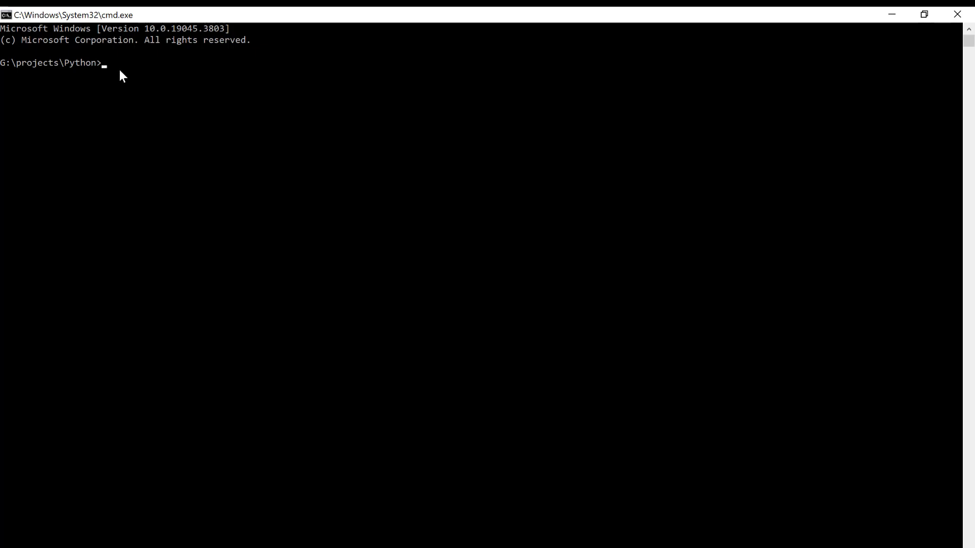
Create a flask_basics folder inside G:\projects\Python with mkdir
type("mk")
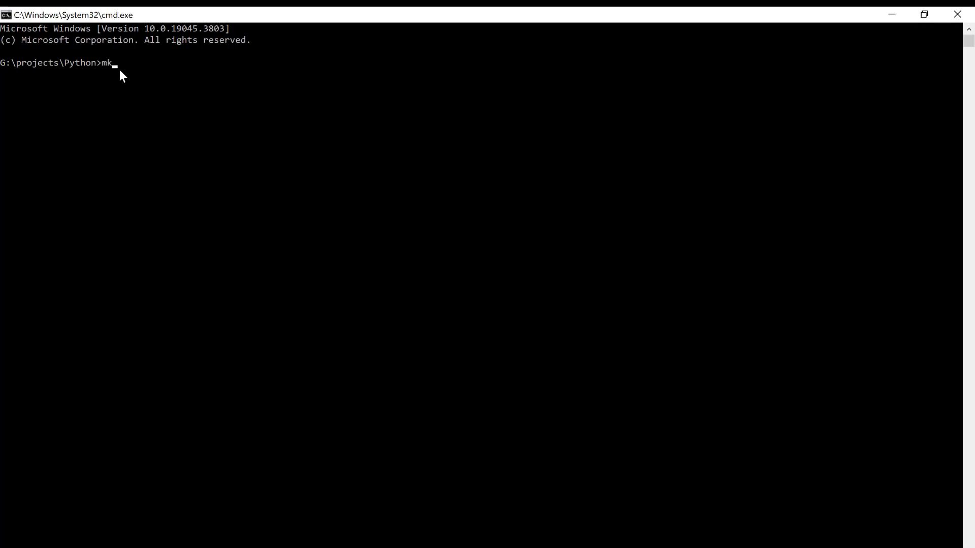
type("dir")
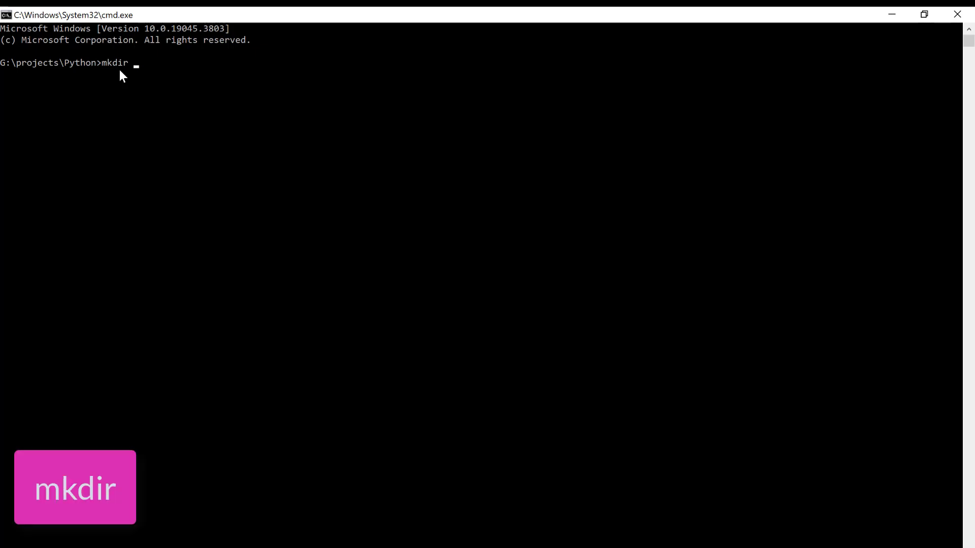
type("fl")
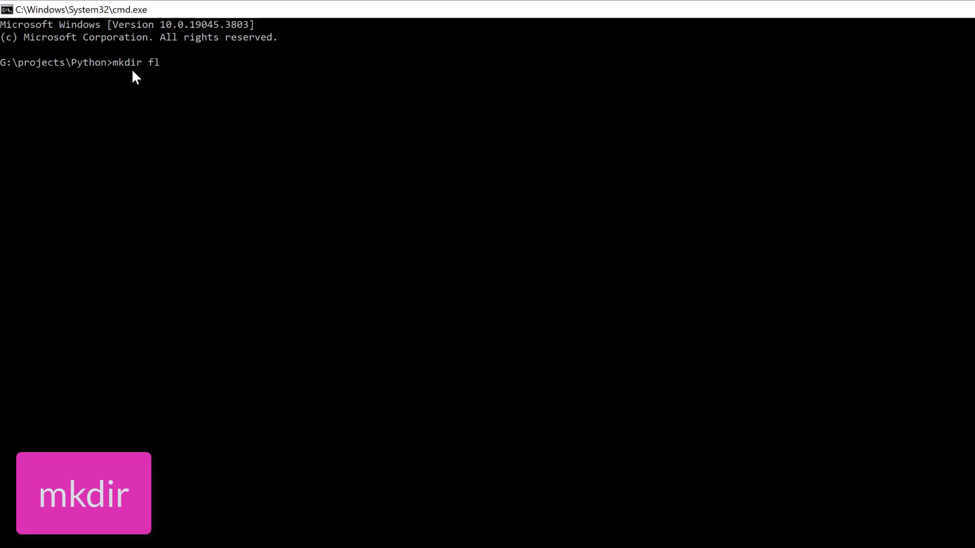
type("ask")
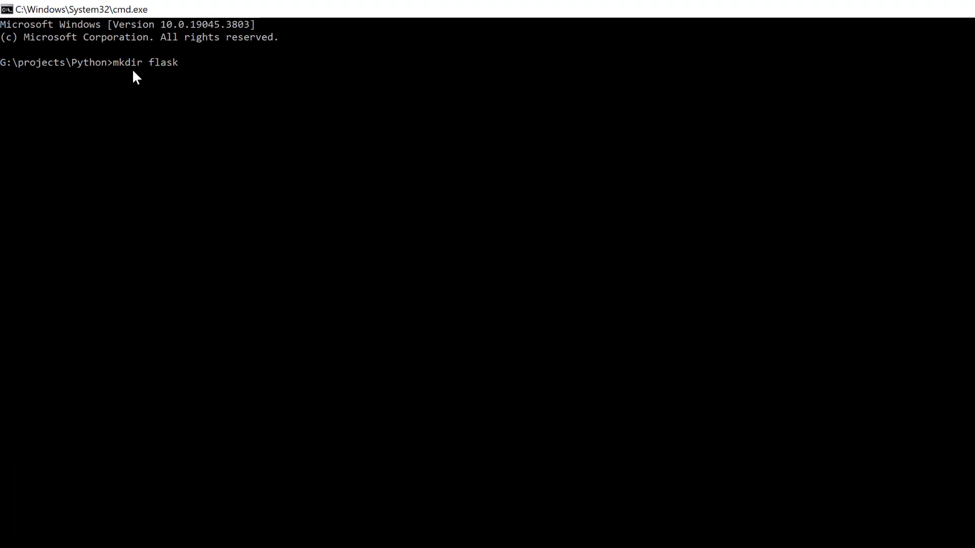
type("_bas")
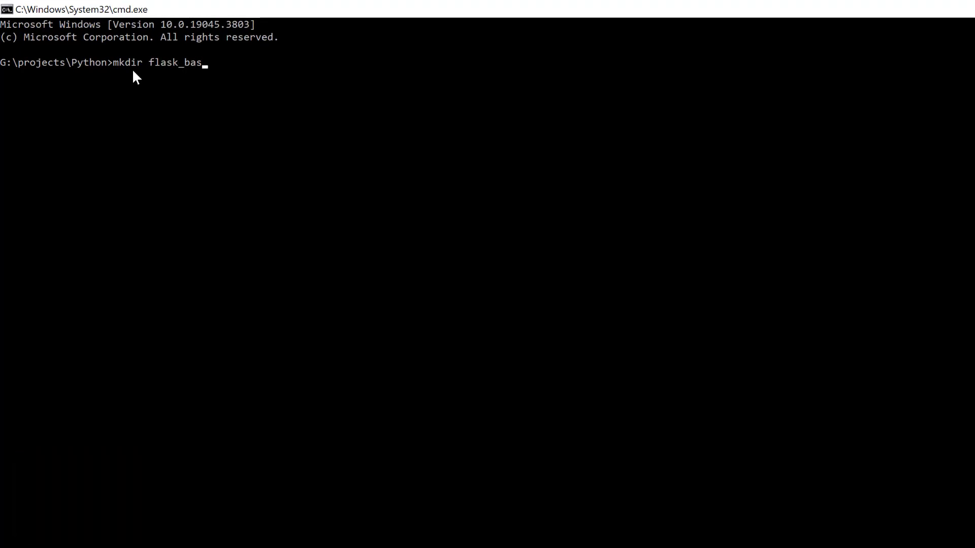
key("Return")
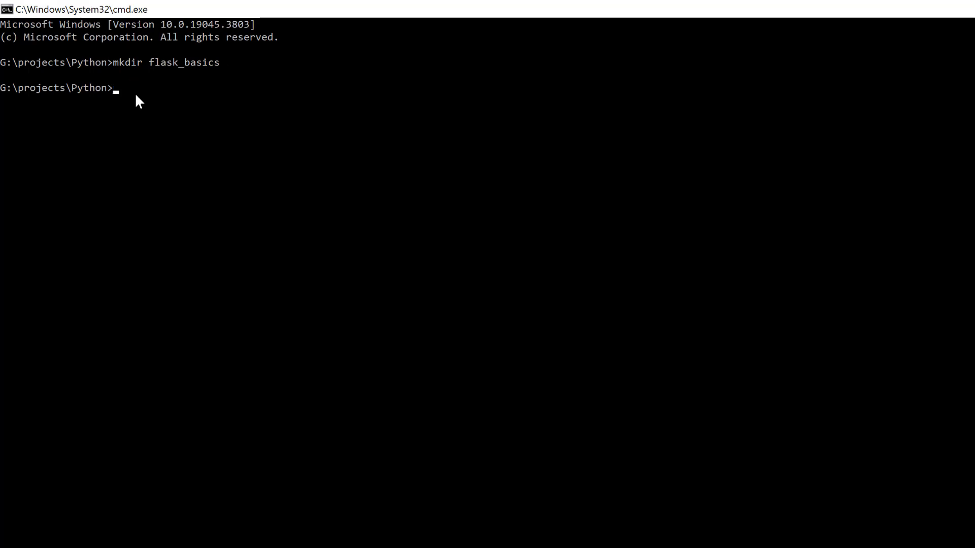
mouse_move(222, 314)
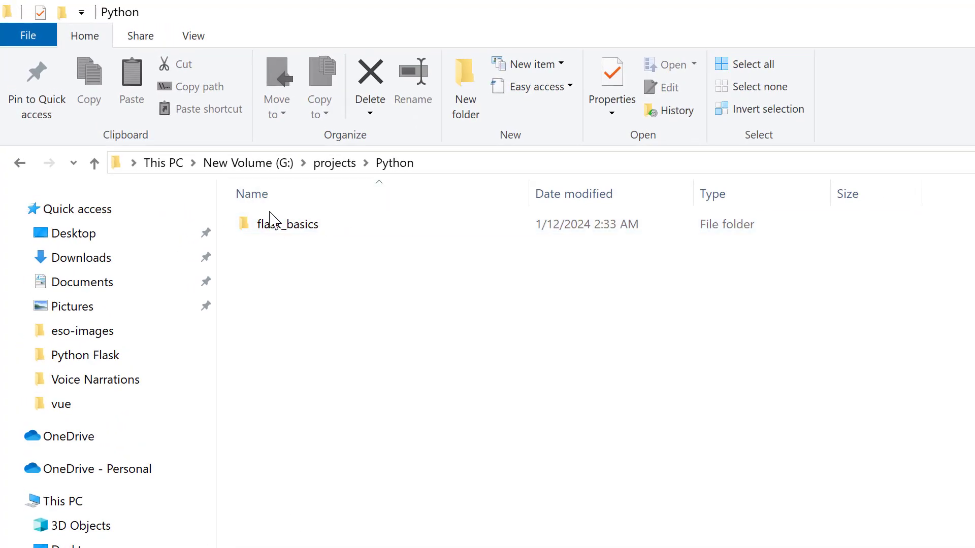
mouse_move(527, 476)
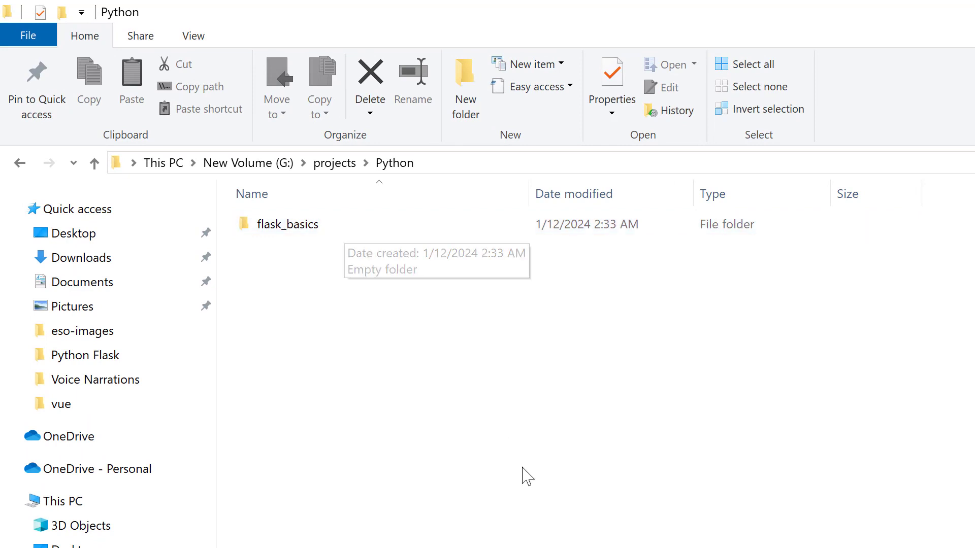
mouse_move(527, 476)
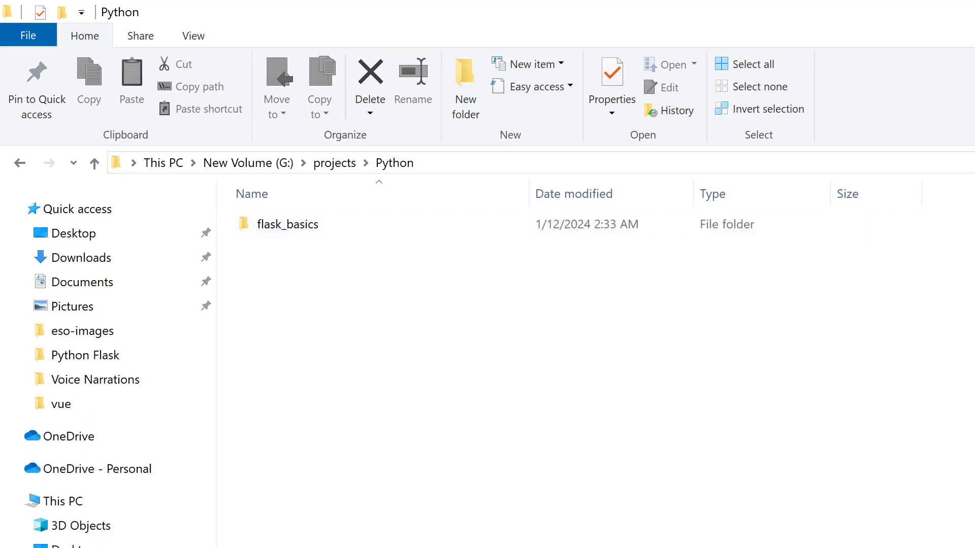
mouse_move(708, 417)
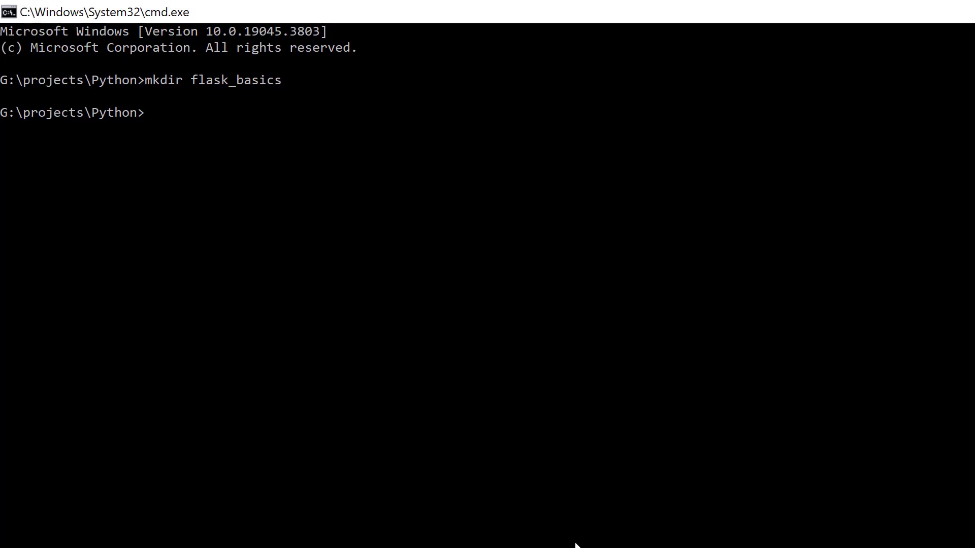
Change the working directory into flask_basics with cd
type("cd")
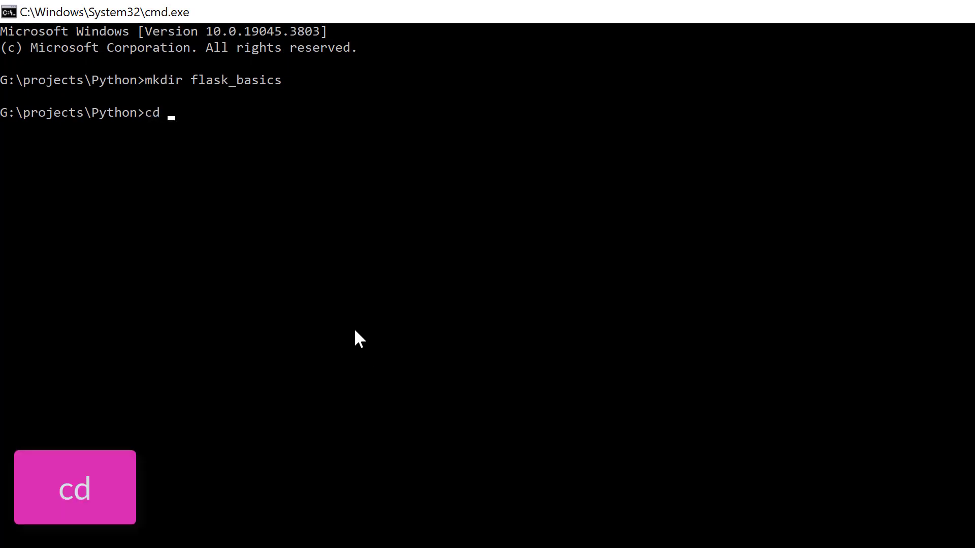
mouse_move(176, 173)
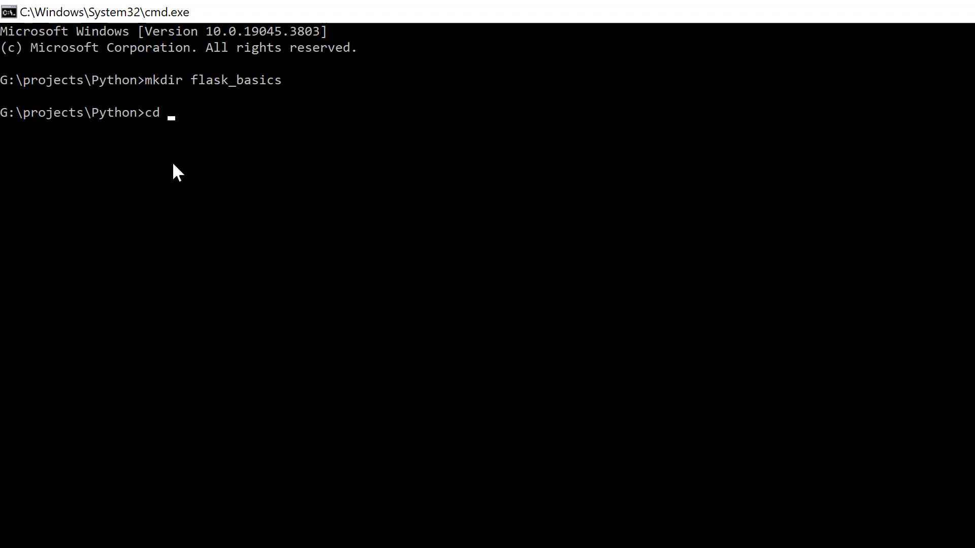
type("flas")
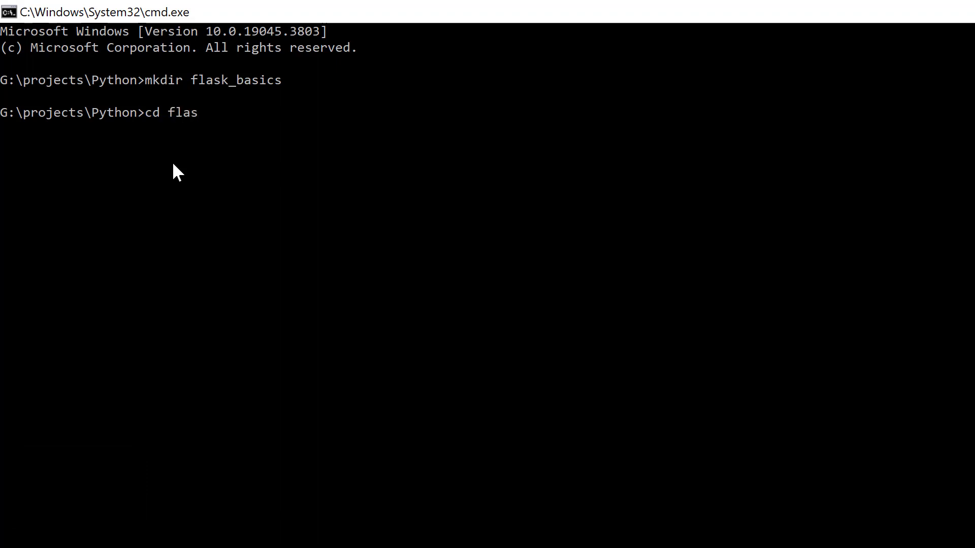
type("k")
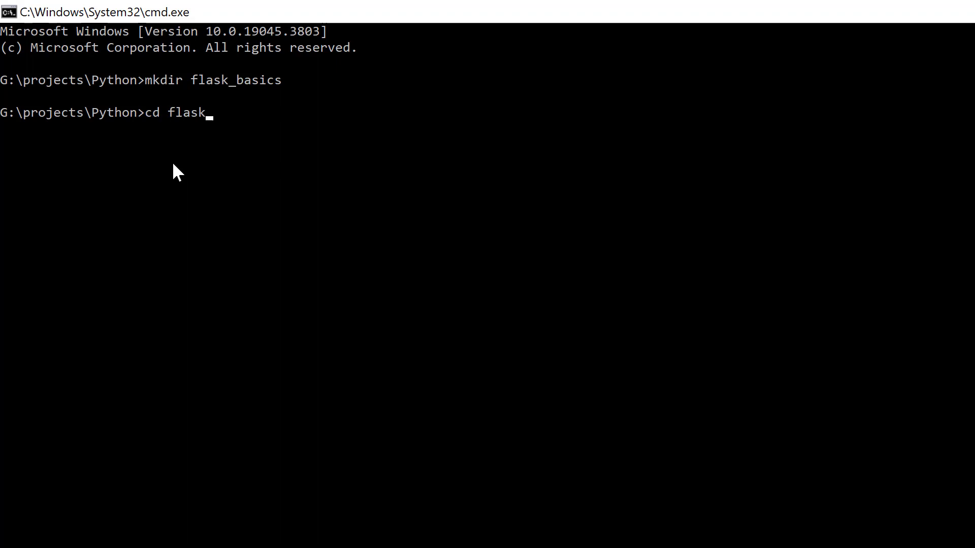
type("_basic")
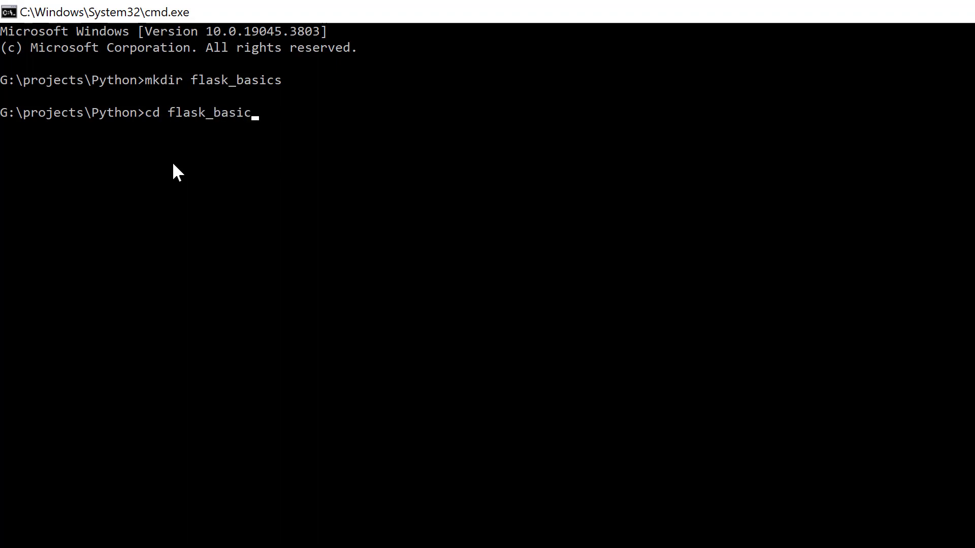
key("Return")
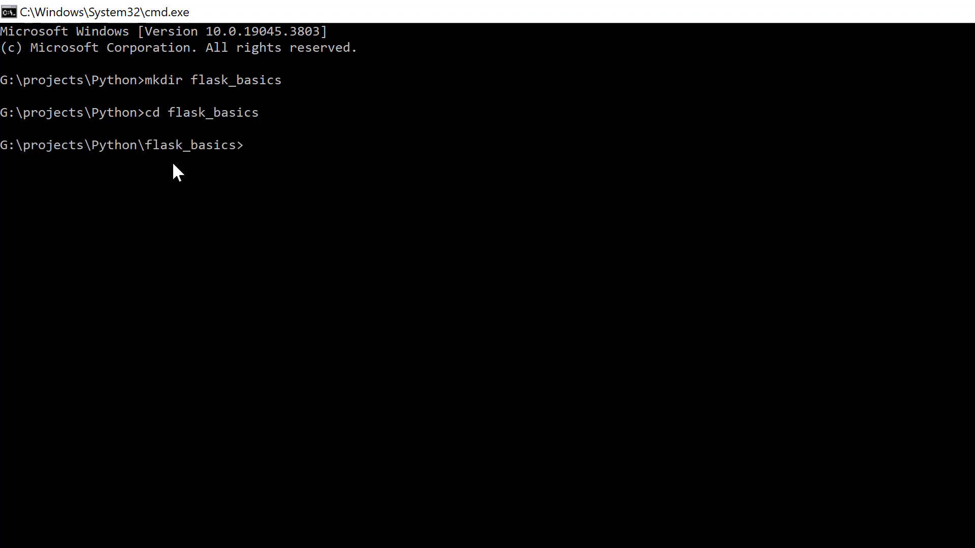
mouse_move(242, 217)
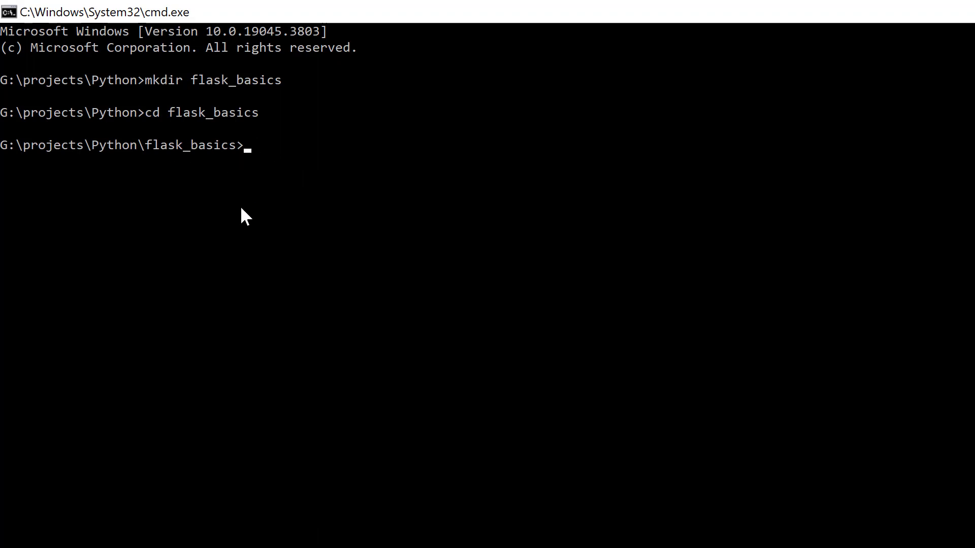
mouse_move(167, 146)
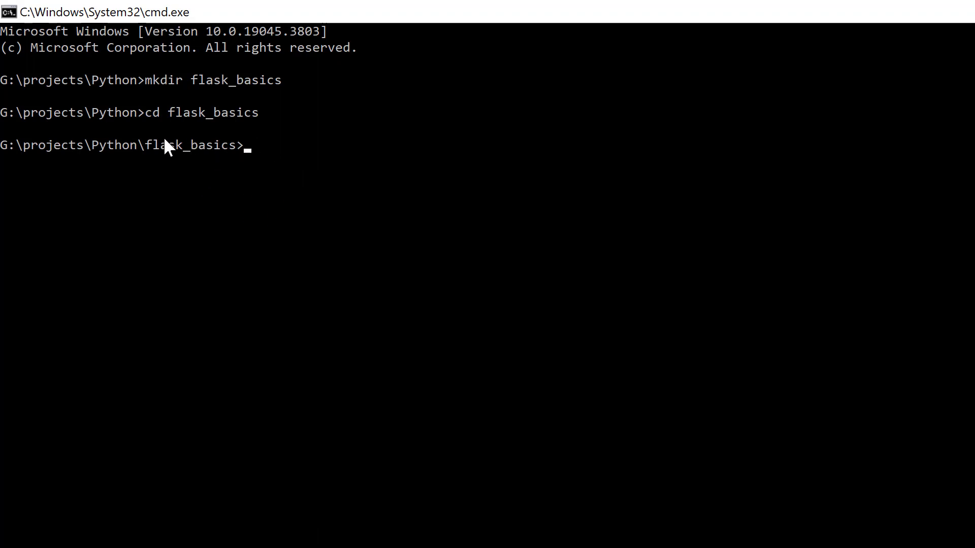
mouse_move(226, 197)
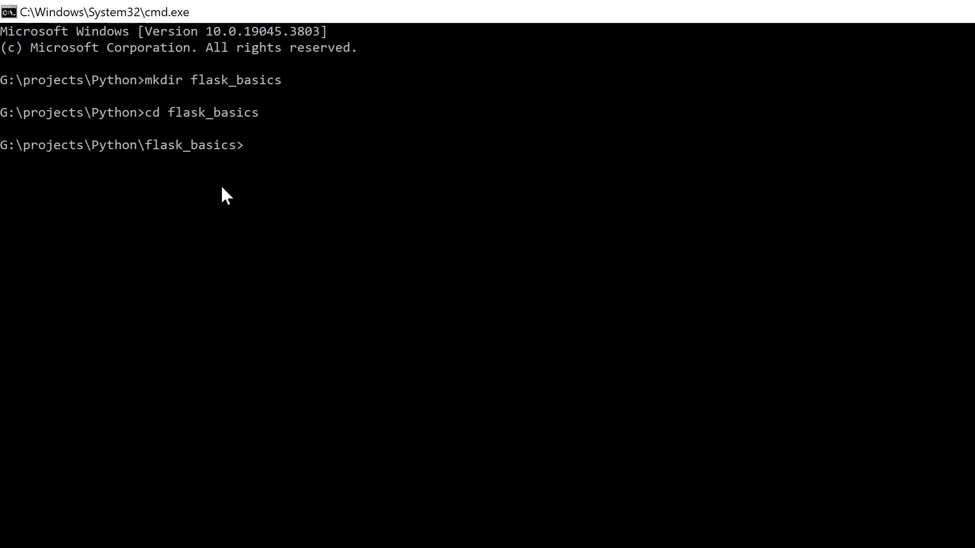
Open the flask_basics folder in VS Code with code
type("co")
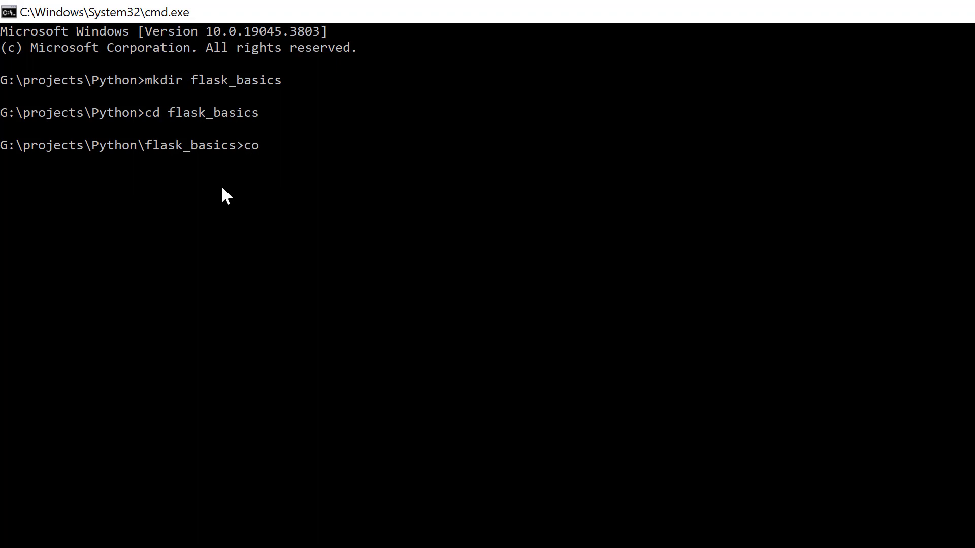
type("de")
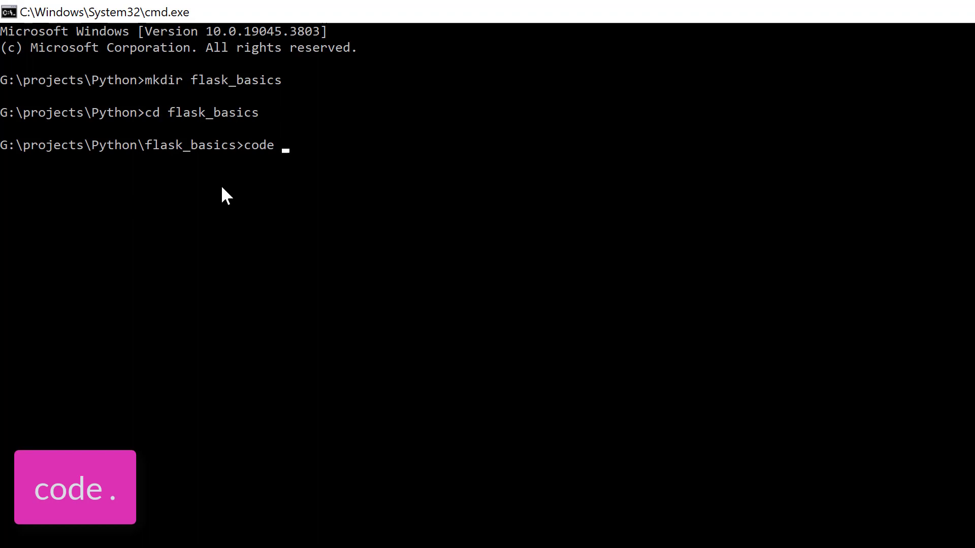
type(".")
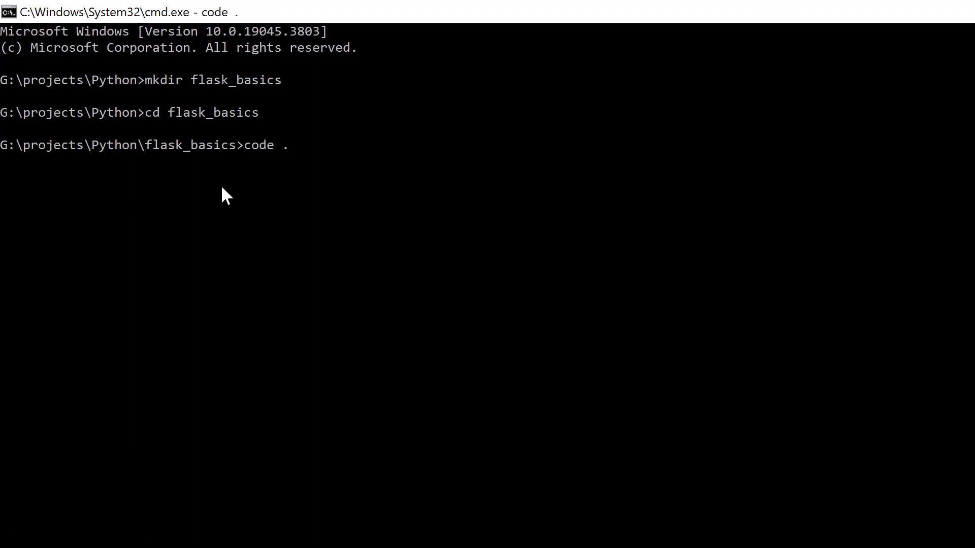
key("Return")
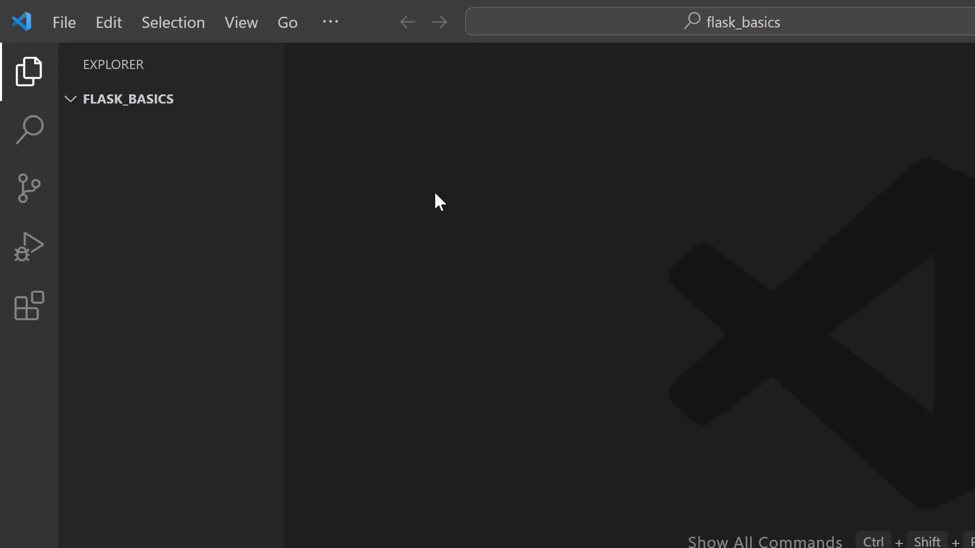
mouse_move(255, 64)
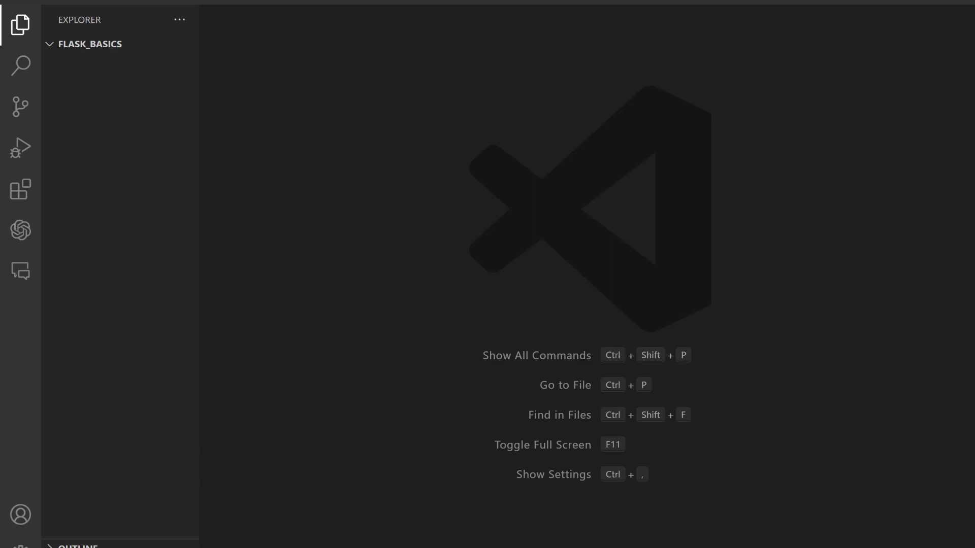
mouse_move(207, 50)
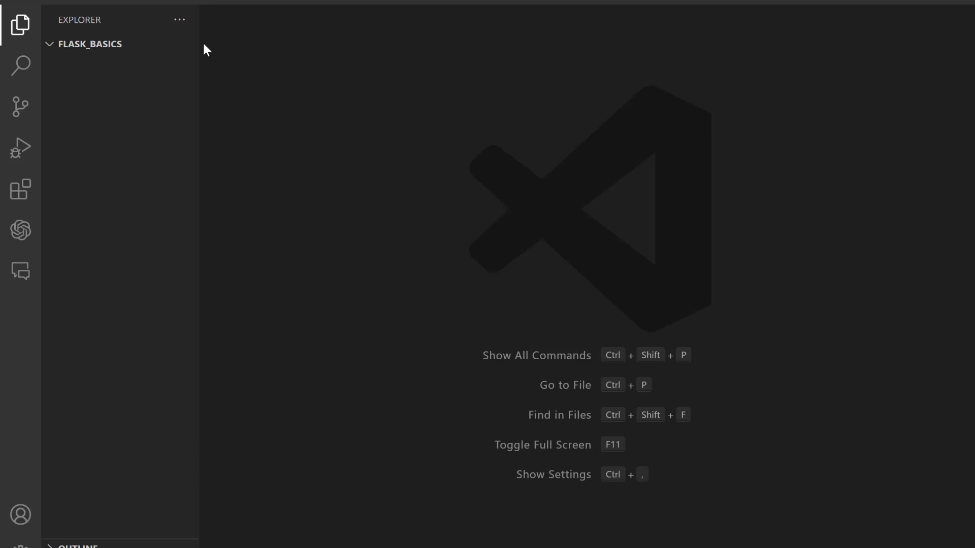
mouse_move(103, 87)
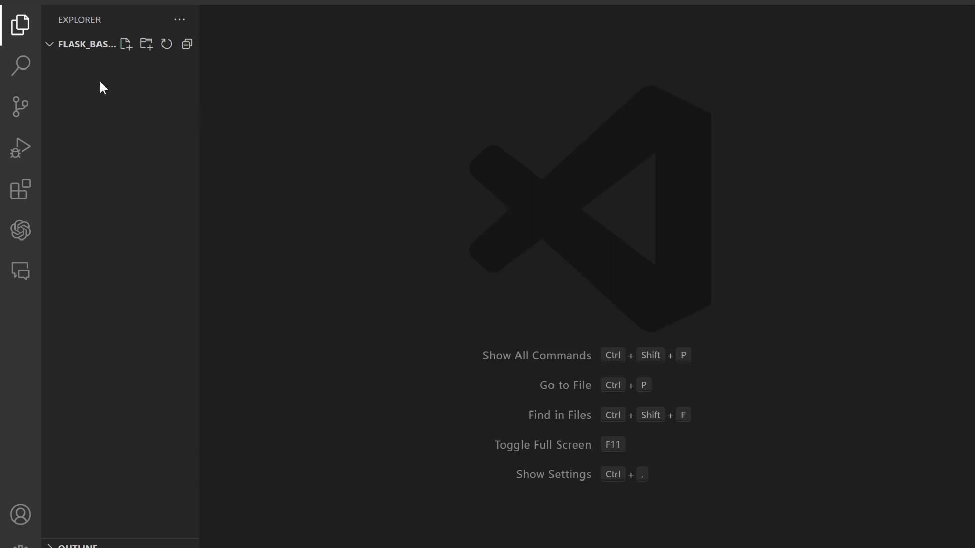
mouse_move(98, 87)
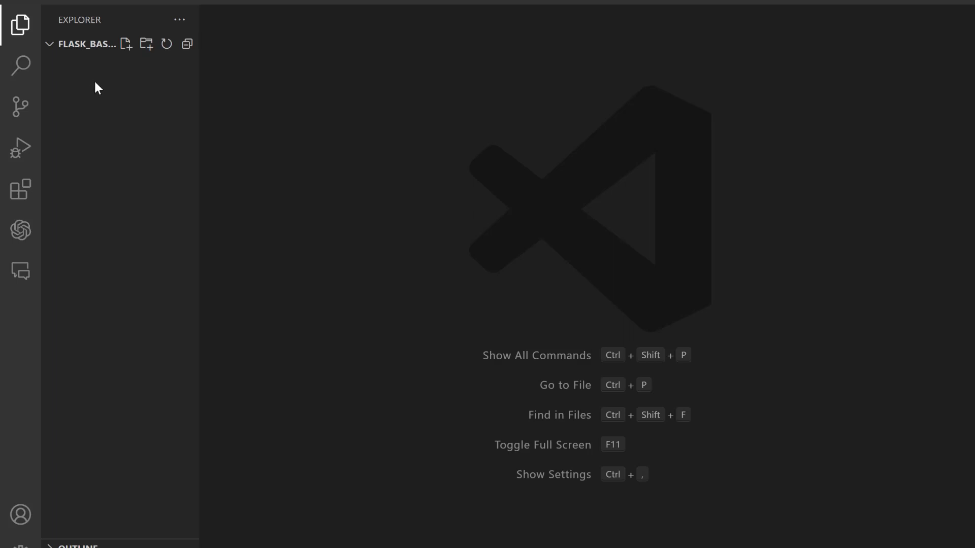
mouse_move(146, 67)
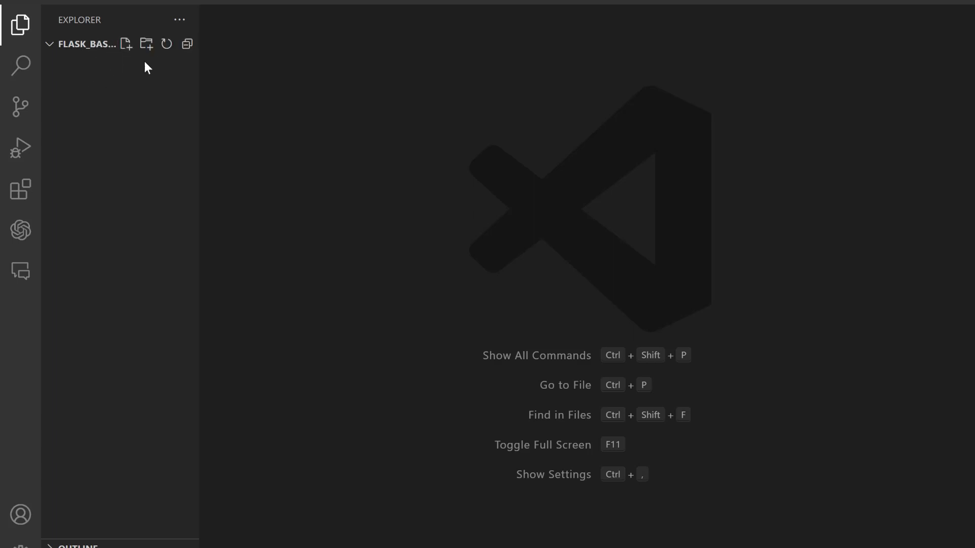
mouse_move(118, 81)
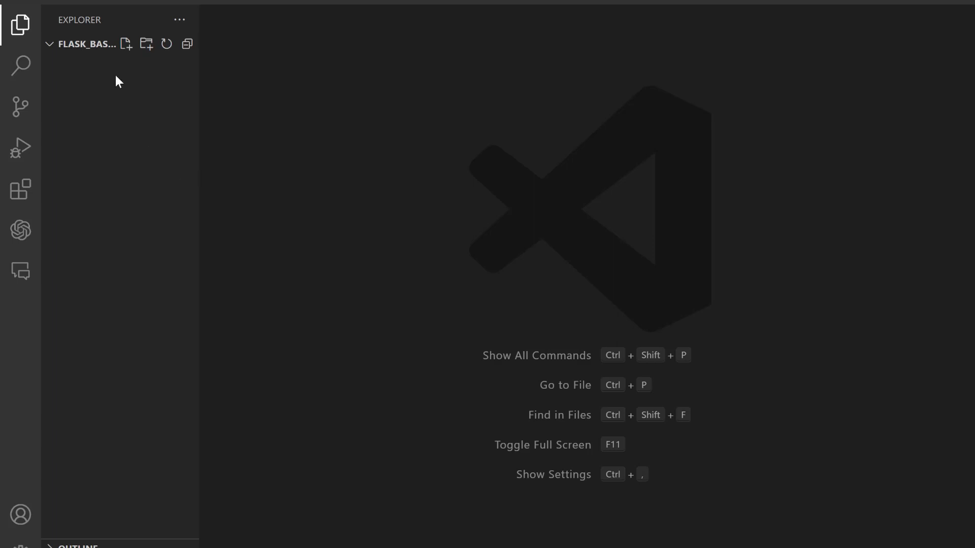
mouse_move(95, 181)
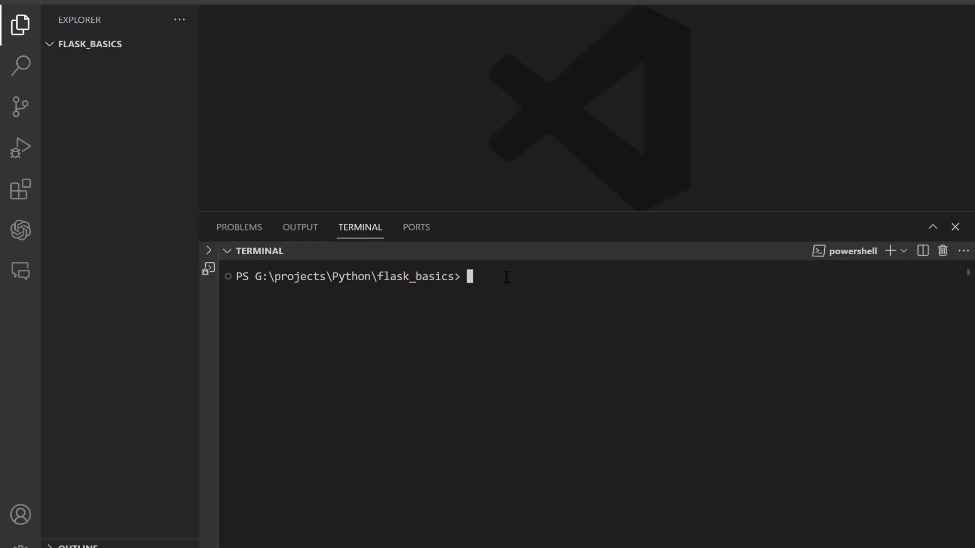
Create a virtual environment named basics_env with python -m venv in the project terminal
type("py")
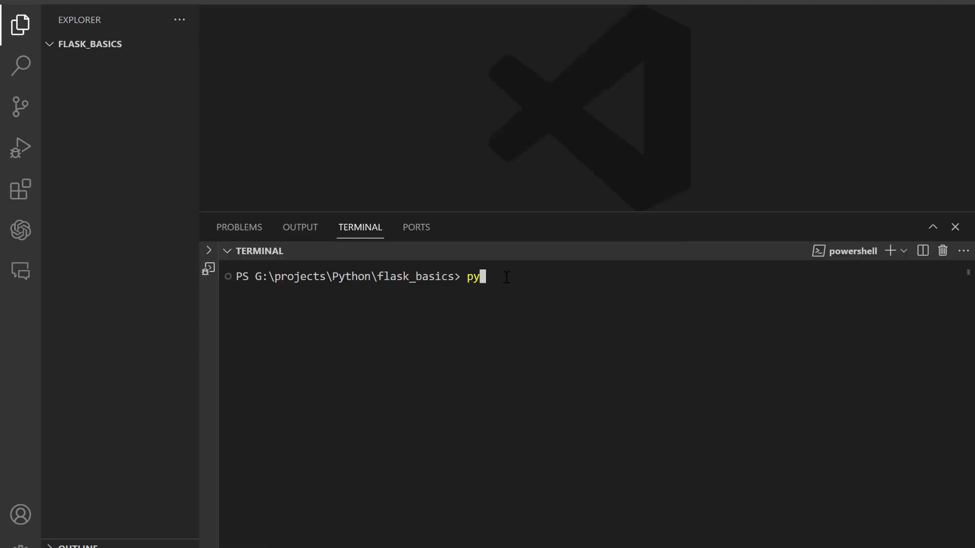
type("thon")
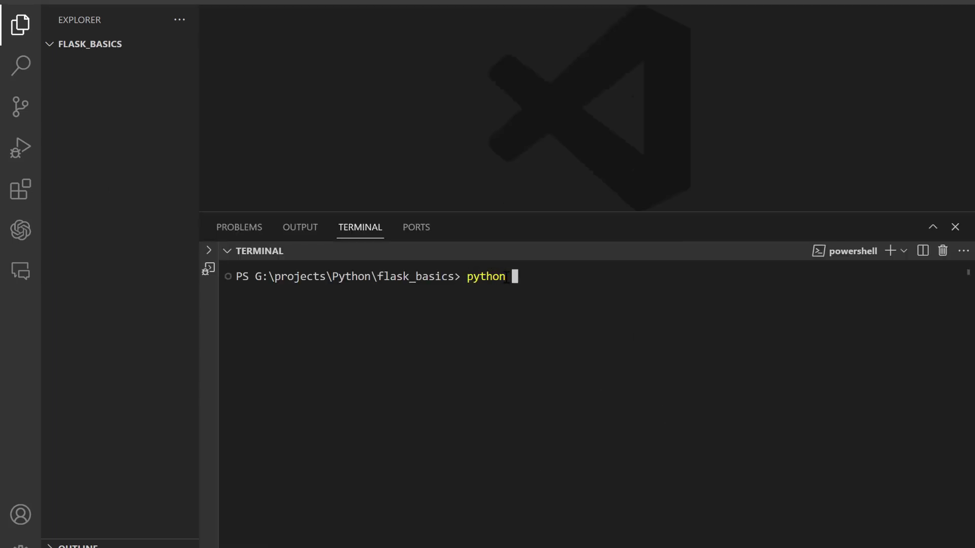
type("-m")
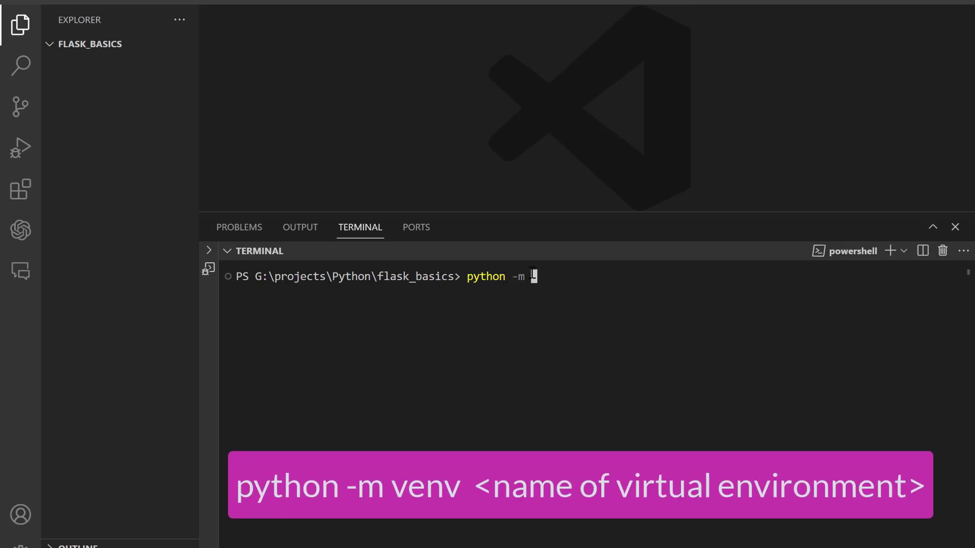
type("v")
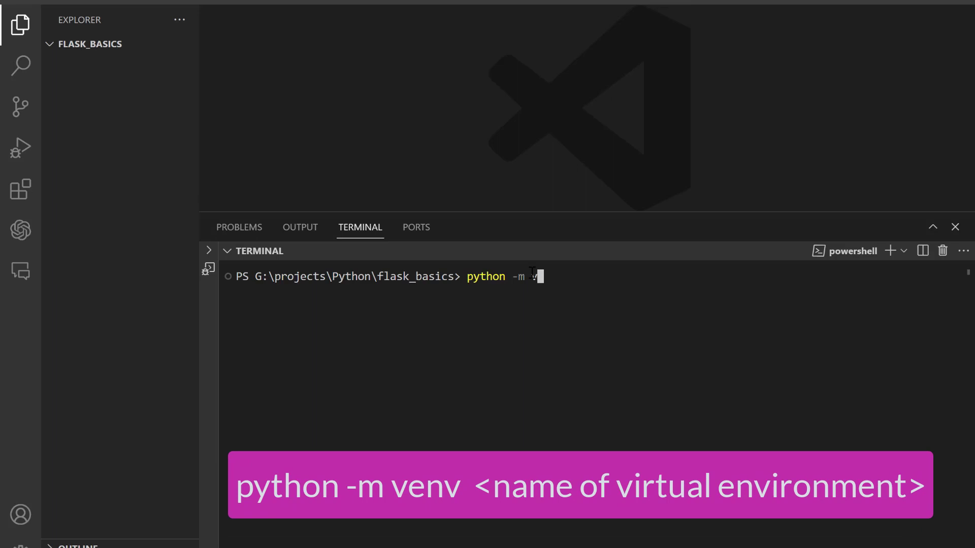
type("en")
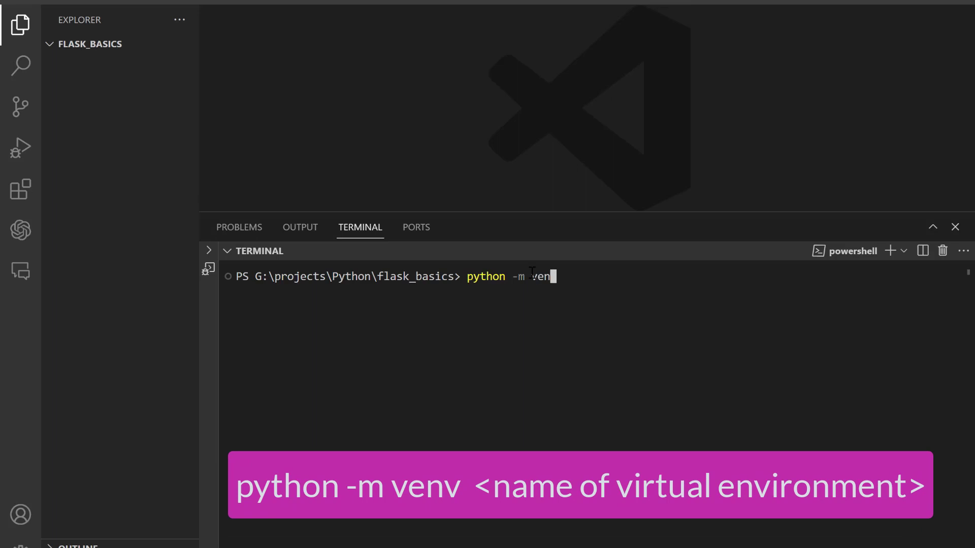
mouse_move(565, 276)
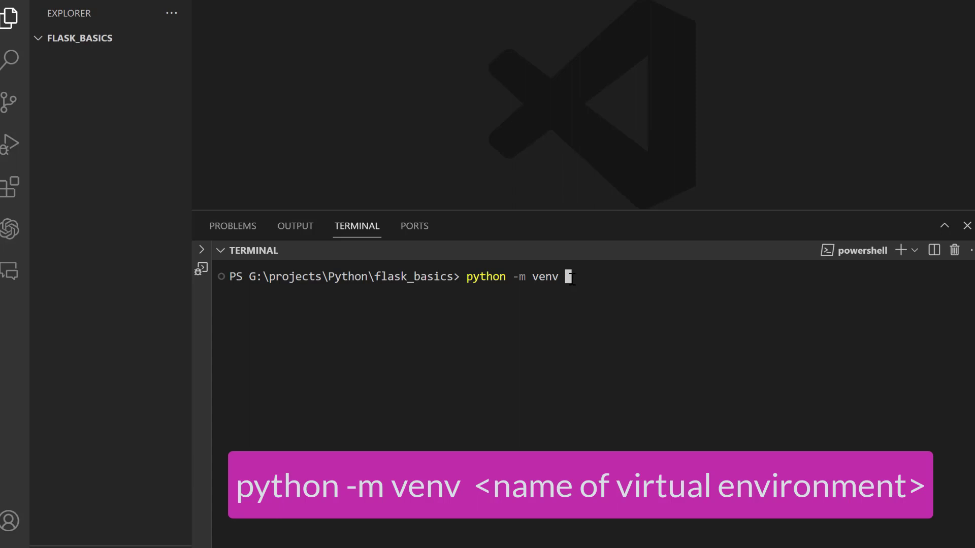
type("ba")
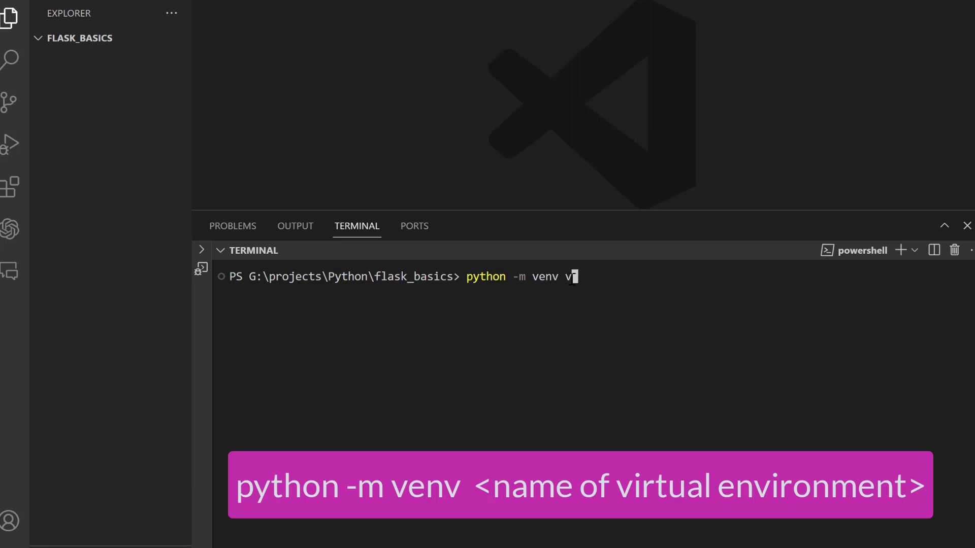
type("env")
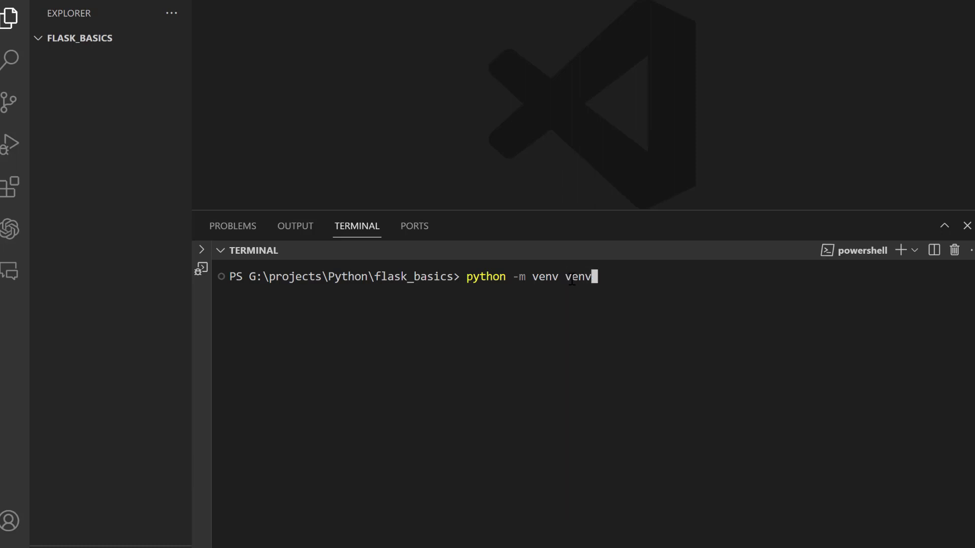
mouse_move(611, 281)
type("bas")
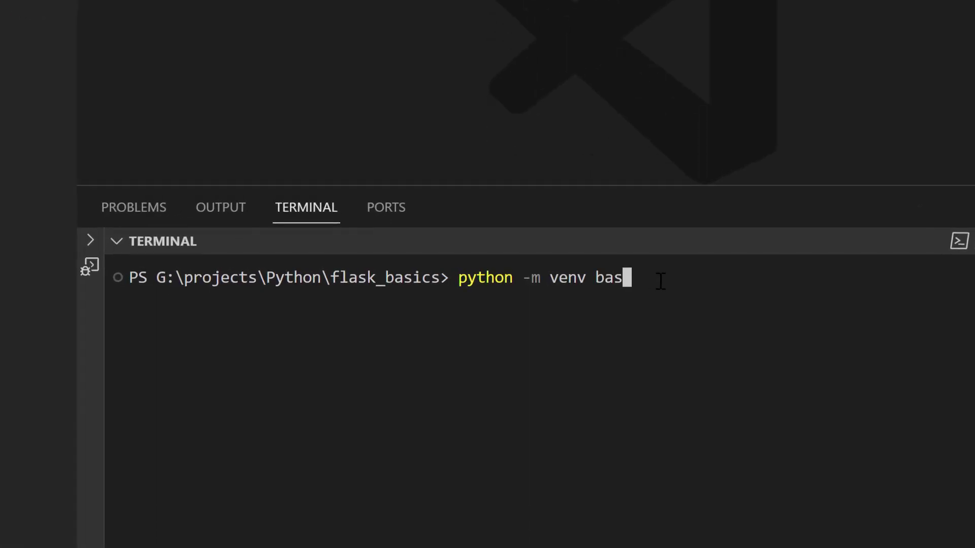
type("ics_env")
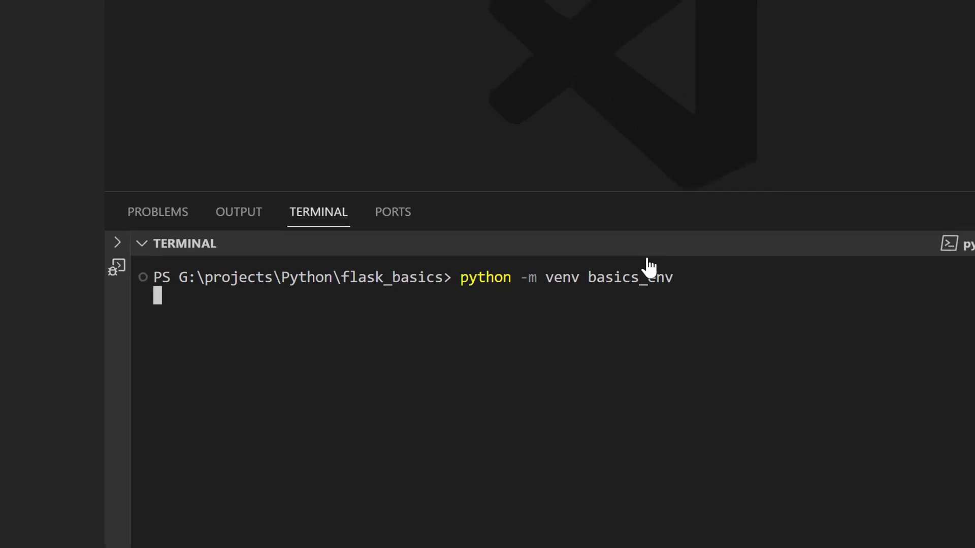
Inspect the basics_env folder's Include, Lib and Scripts contents in the Explorer, then collapse it
left_click(22, 25)
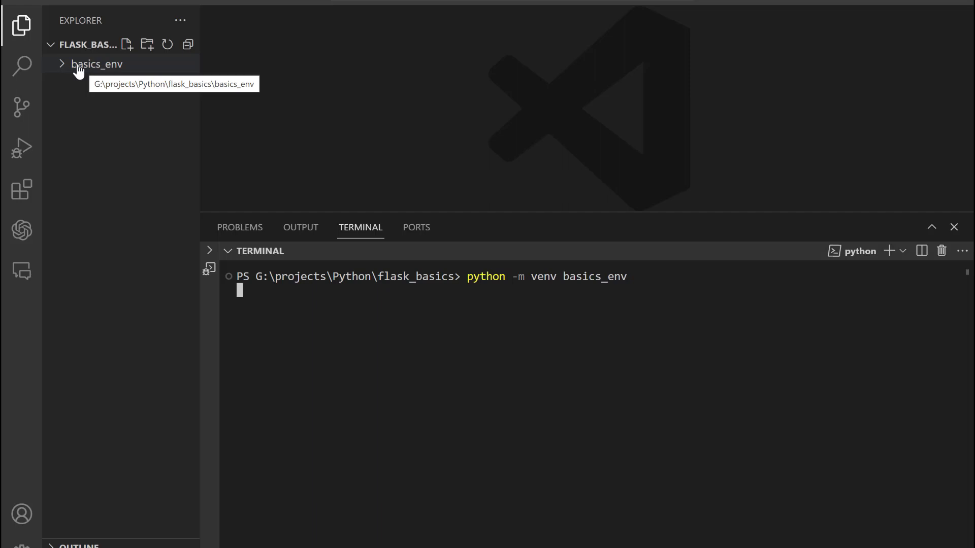
mouse_move(68, 67)
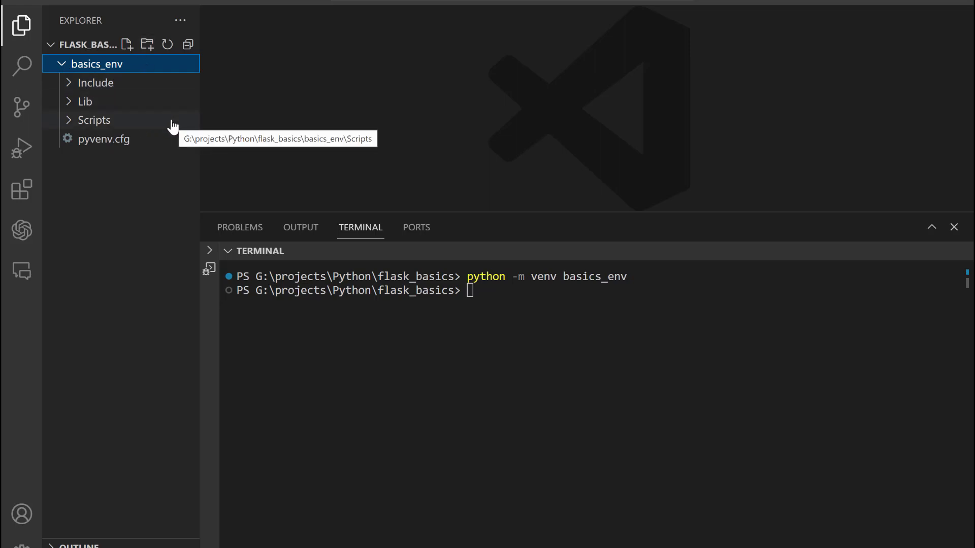
mouse_move(139, 82)
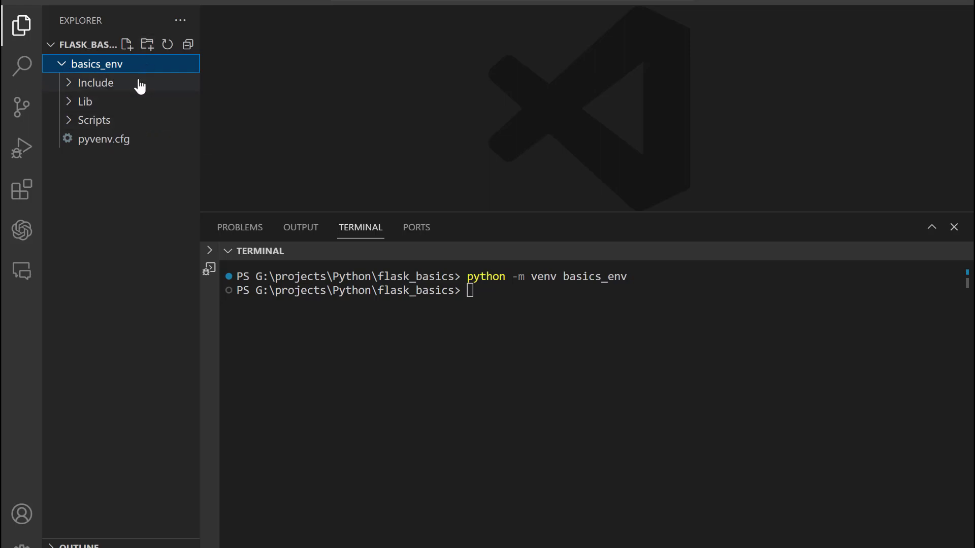
mouse_move(113, 63)
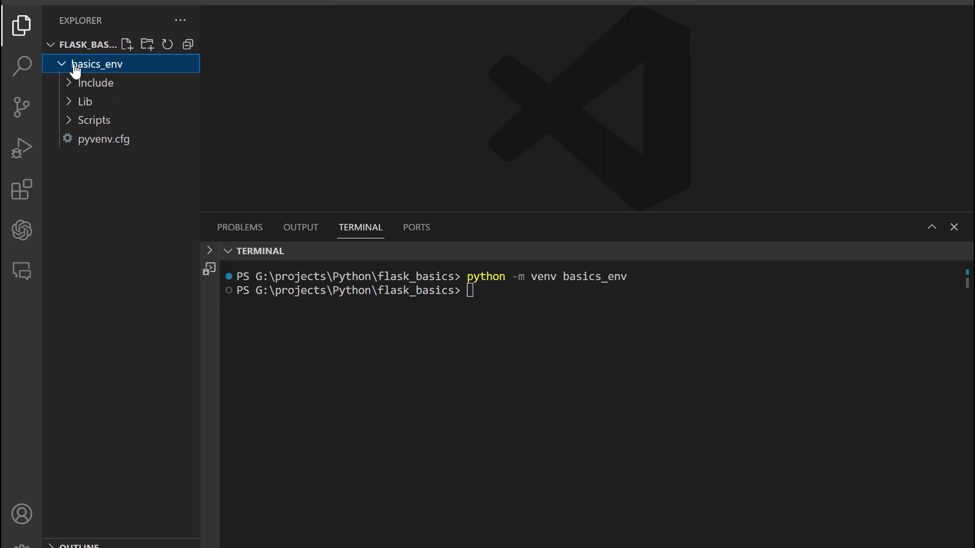
mouse_move(74, 70)
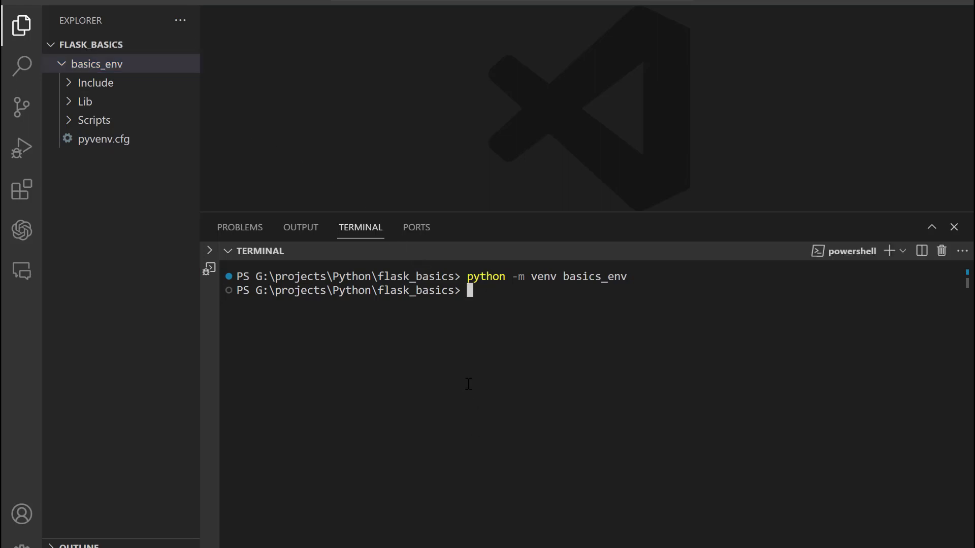
mouse_move(482, 355)
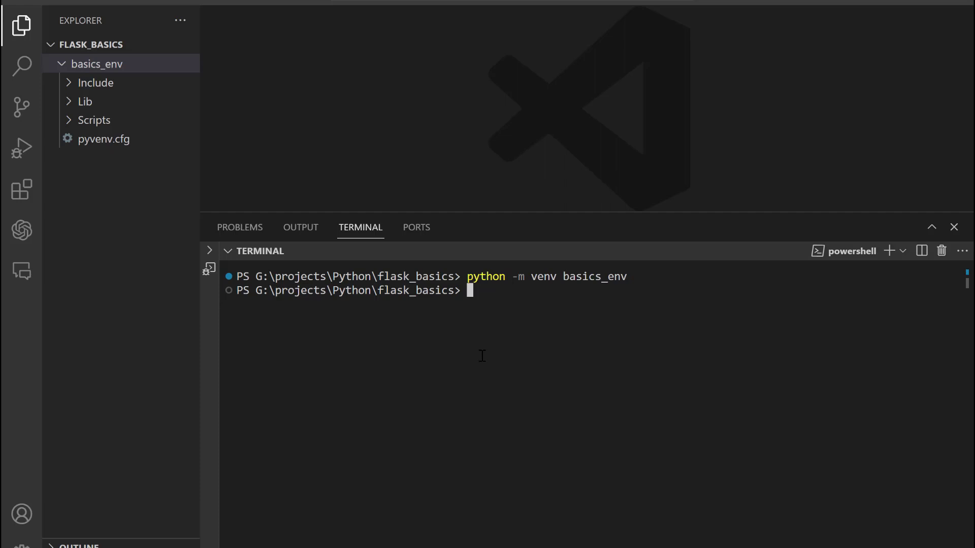
mouse_move(71, 73)
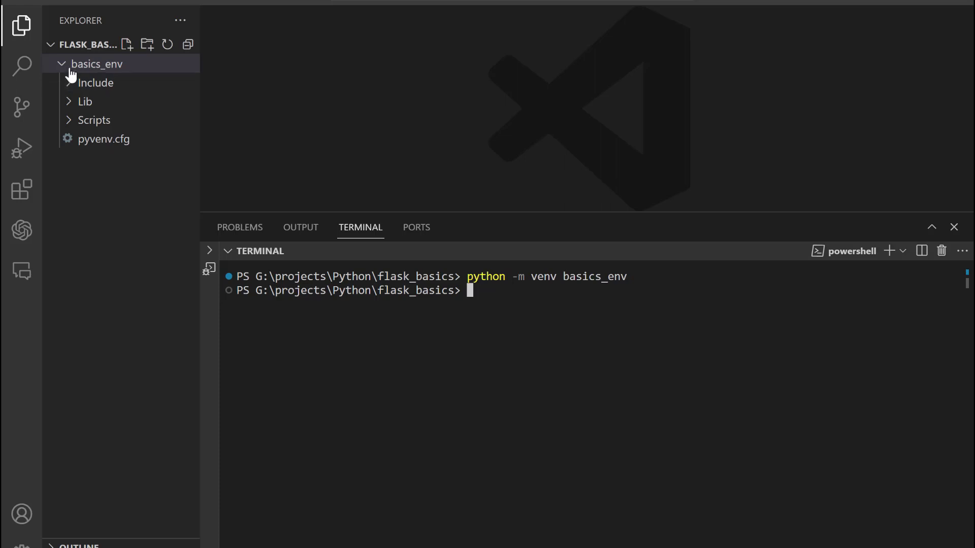
left_click(96, 63)
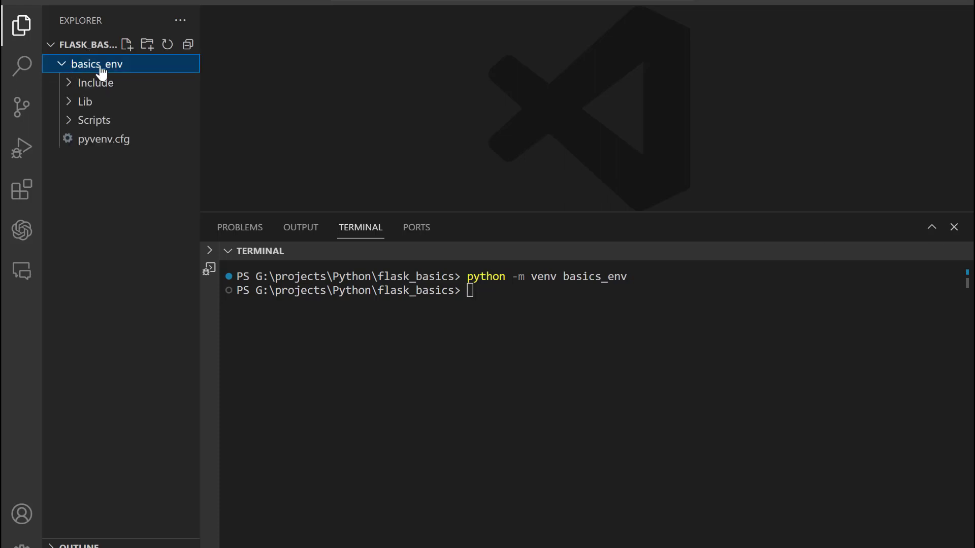
mouse_move(96, 87)
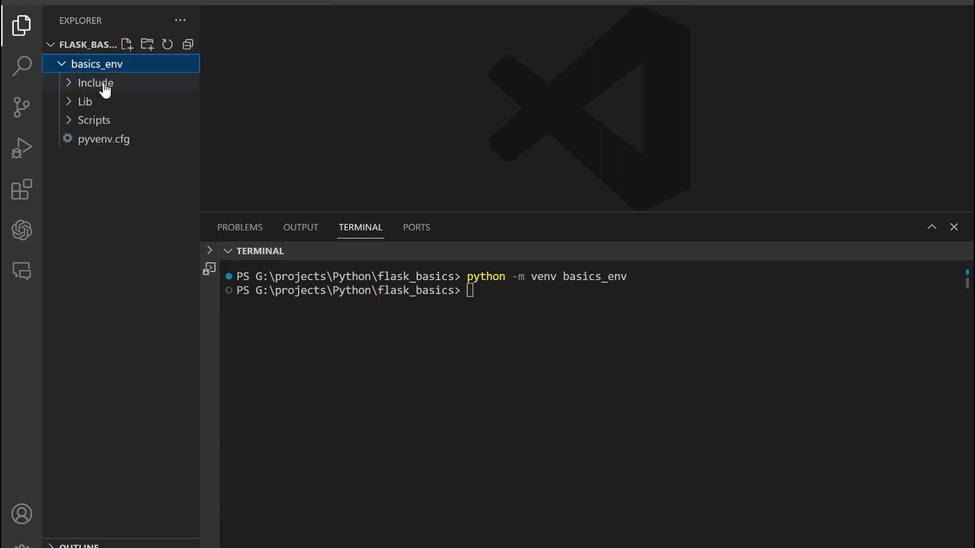
left_click(95, 82)
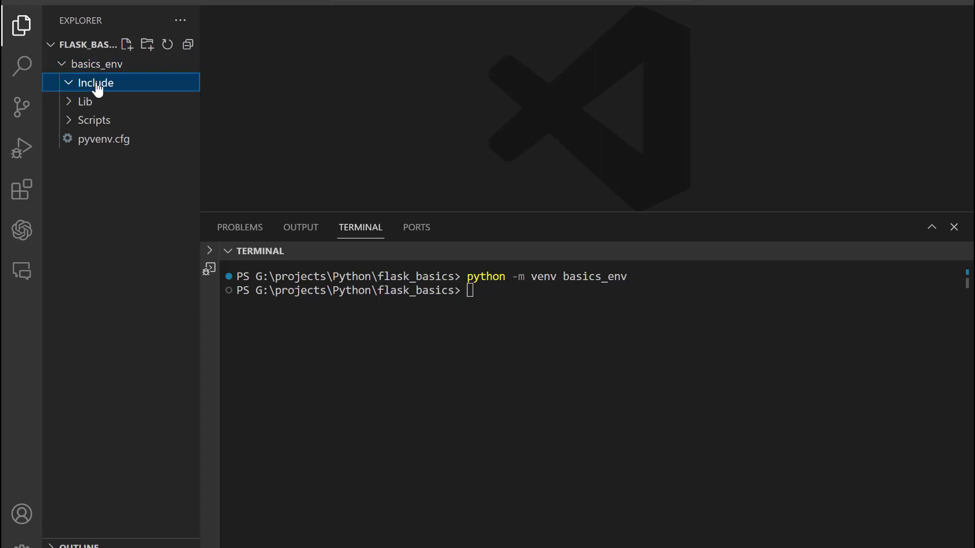
left_click(68, 82)
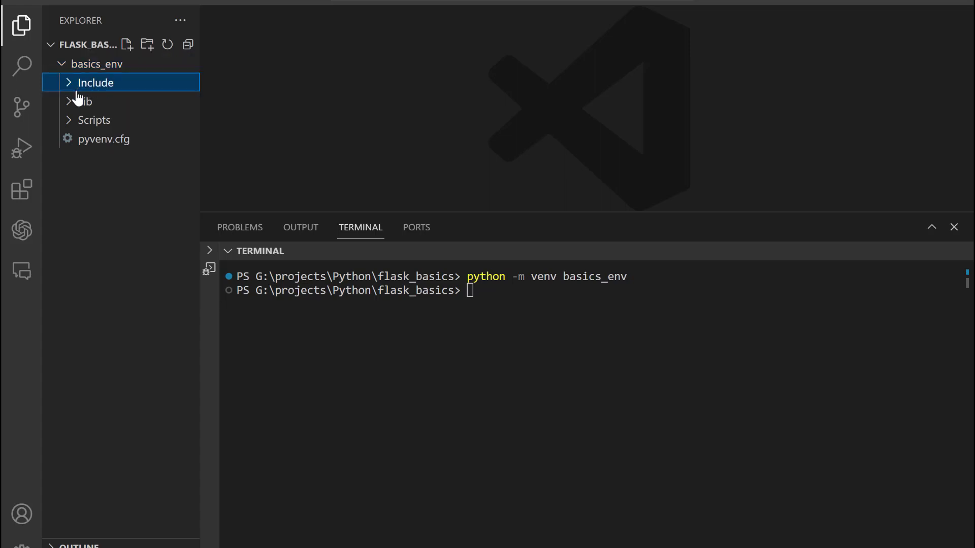
left_click(82, 102)
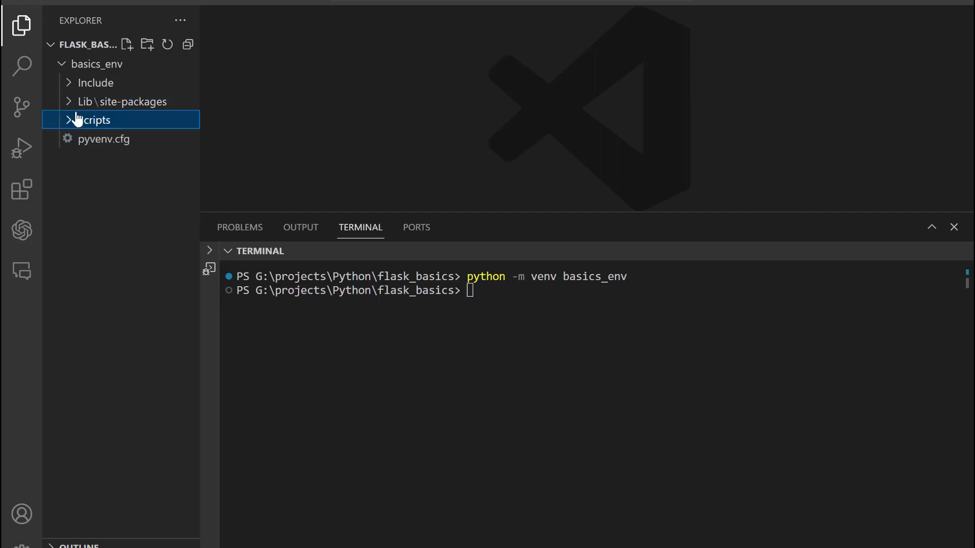
left_click(98, 63)
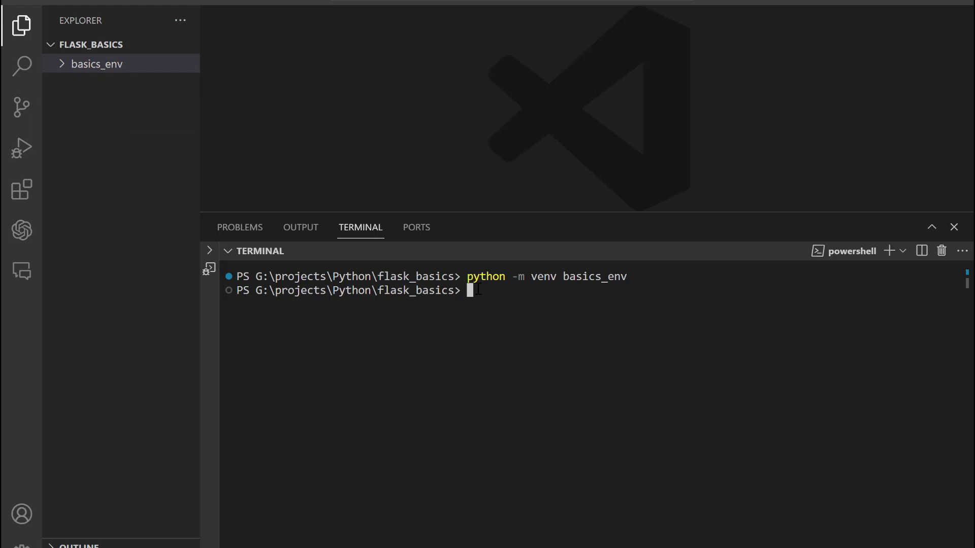
type("b")
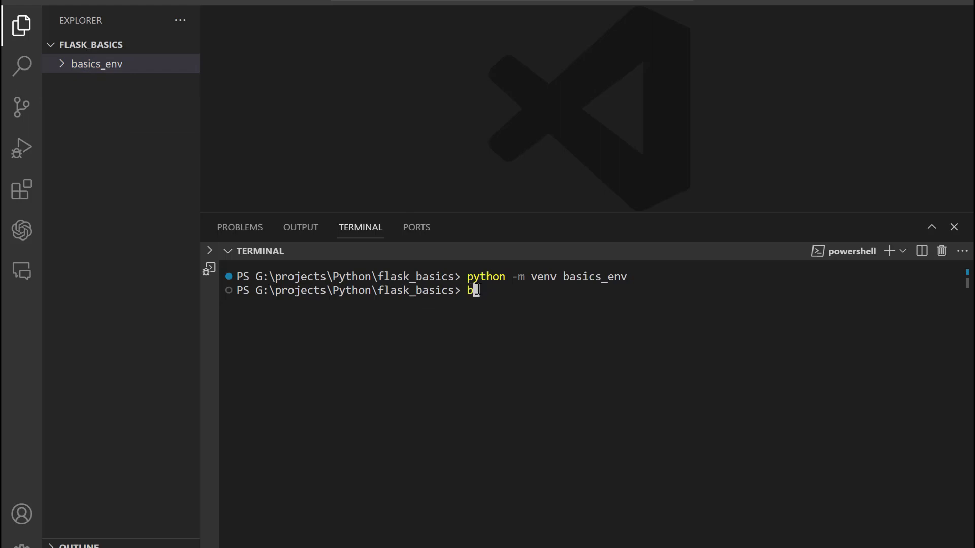
type("asics")
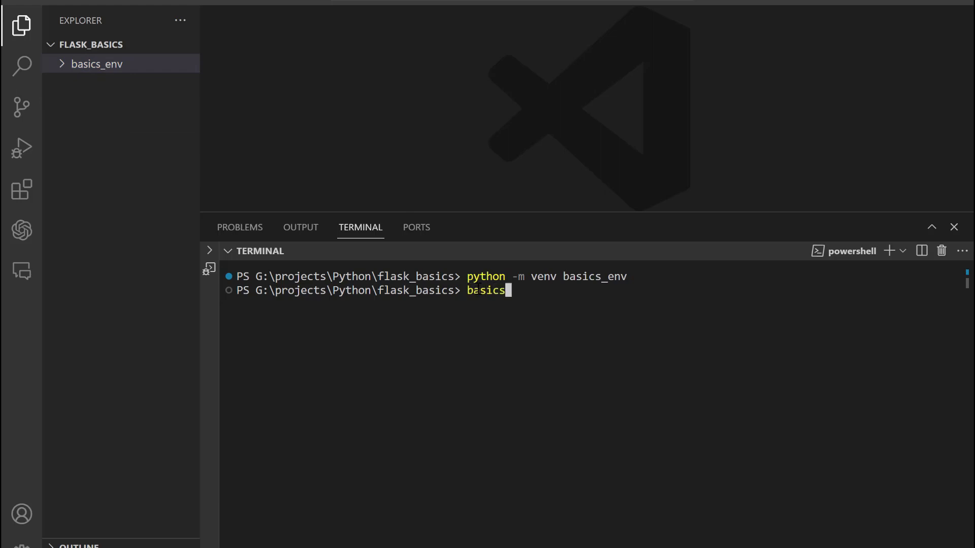
type("_env")
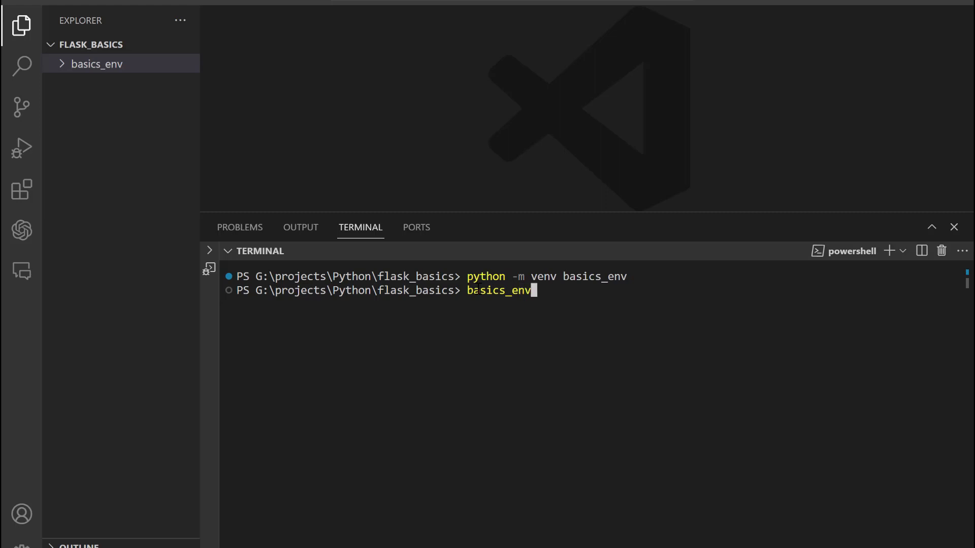
type("\\")
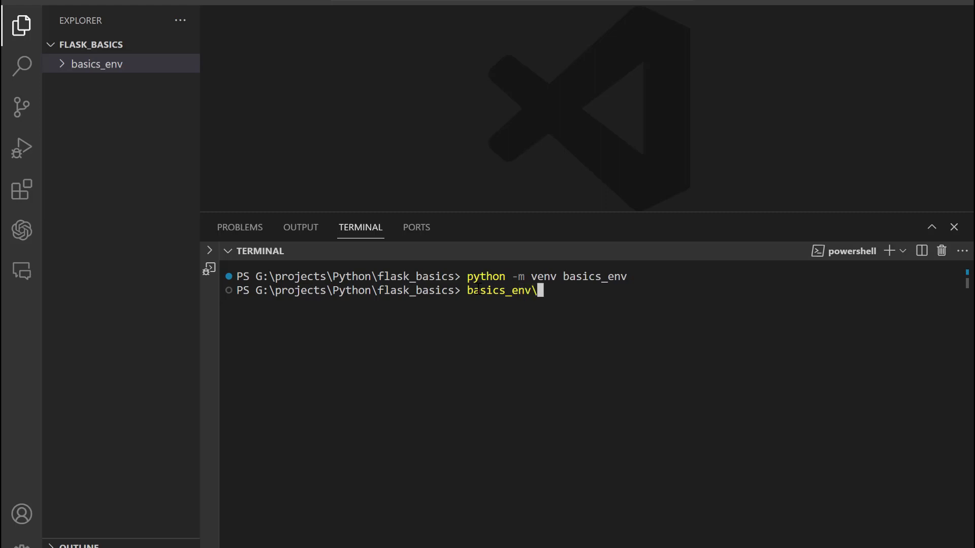
left_click(98, 63)
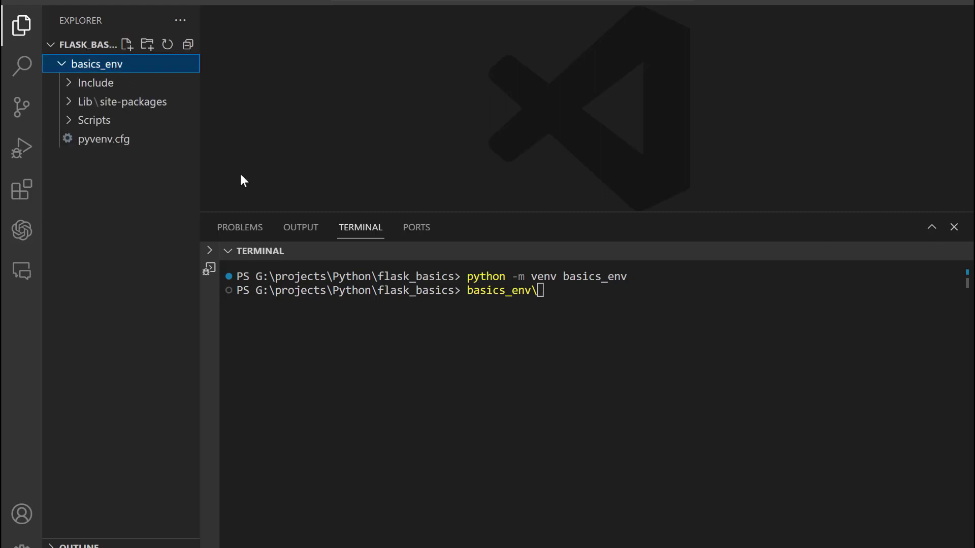
mouse_move(626, 306)
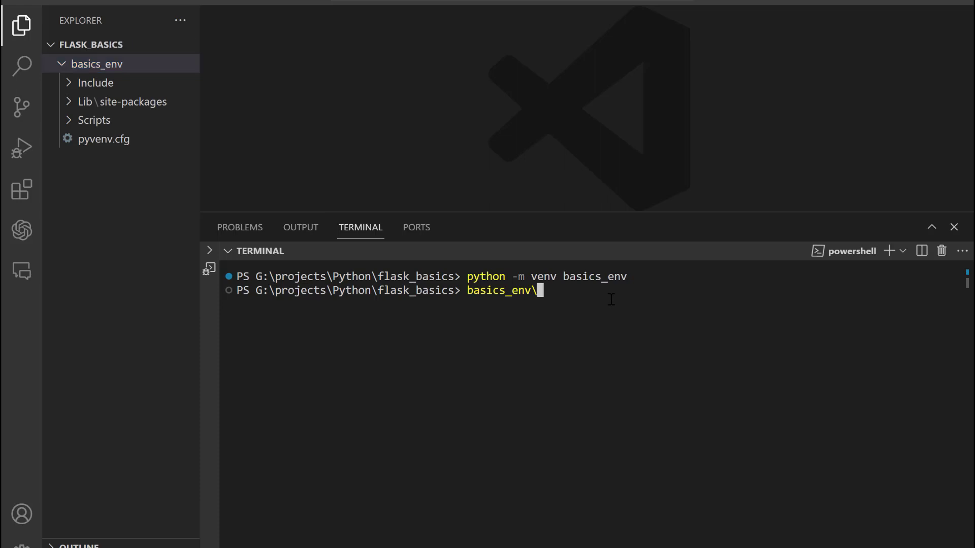
type("Scripts")
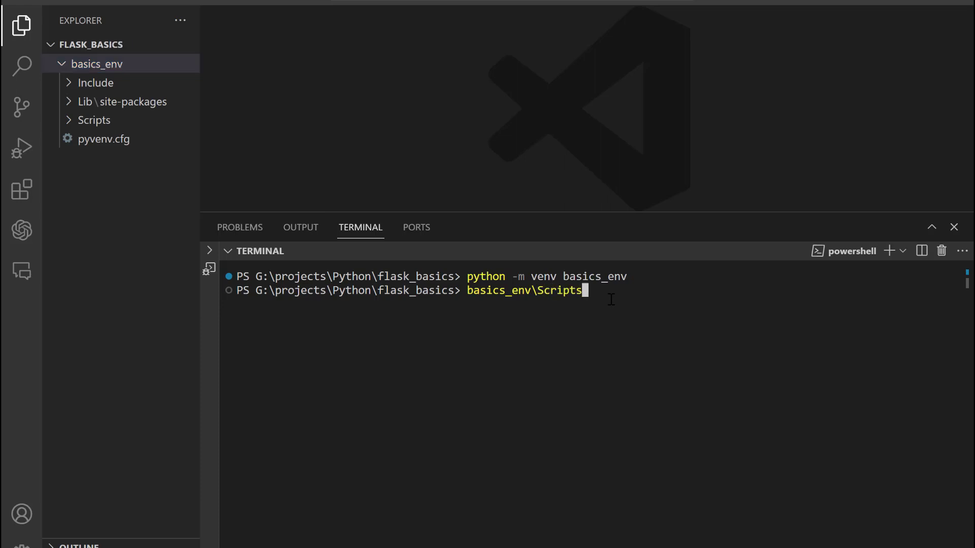
type("\\")
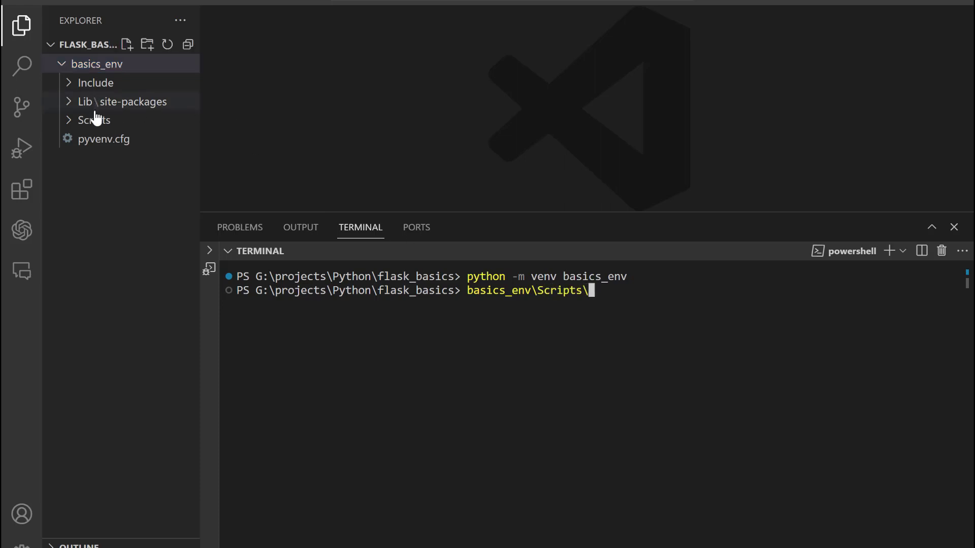
left_click(95, 120)
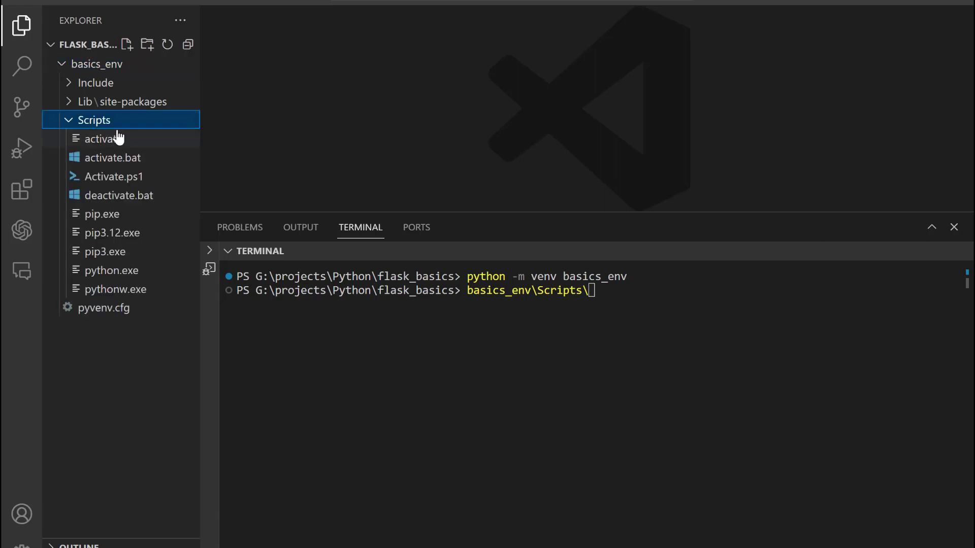
mouse_move(259, 167)
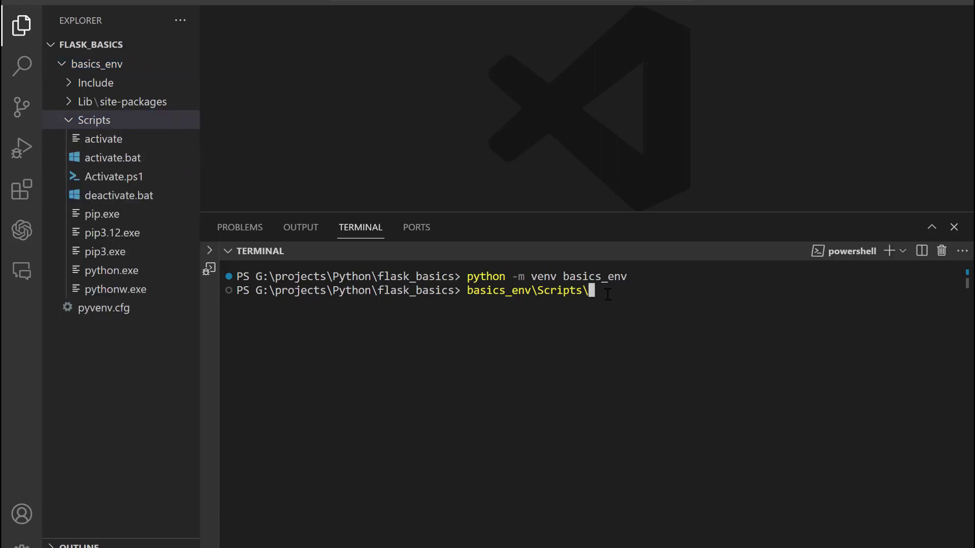
type("ac")
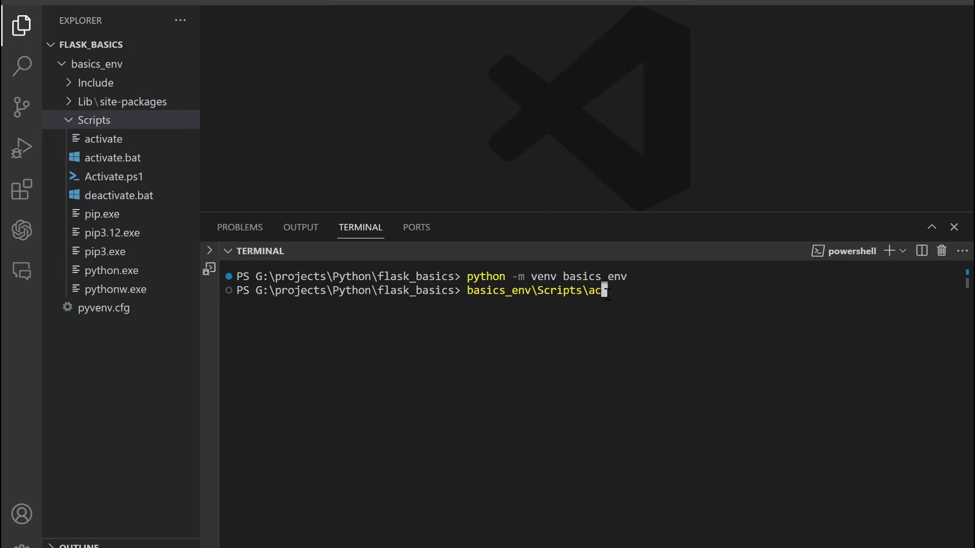
type("tivate")
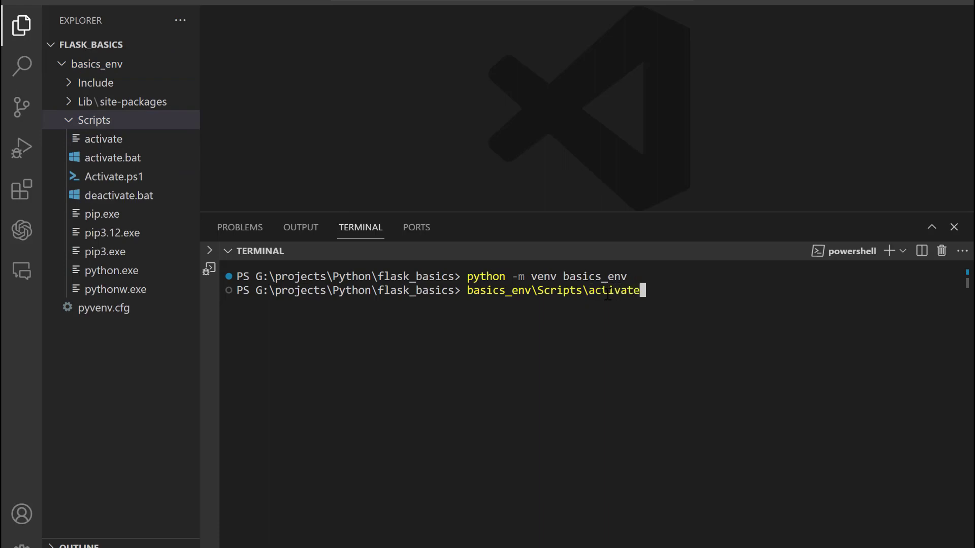
key("Return")
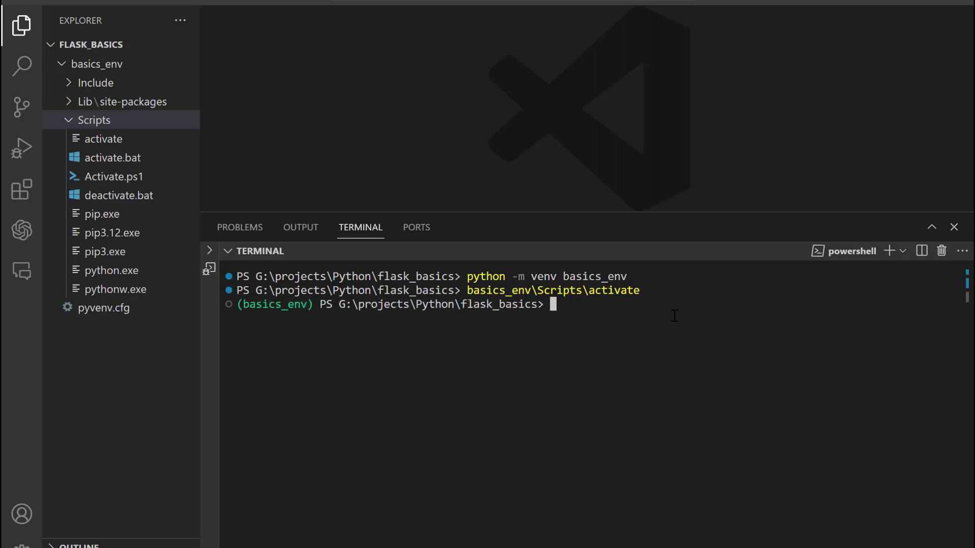
mouse_move(536, 221)
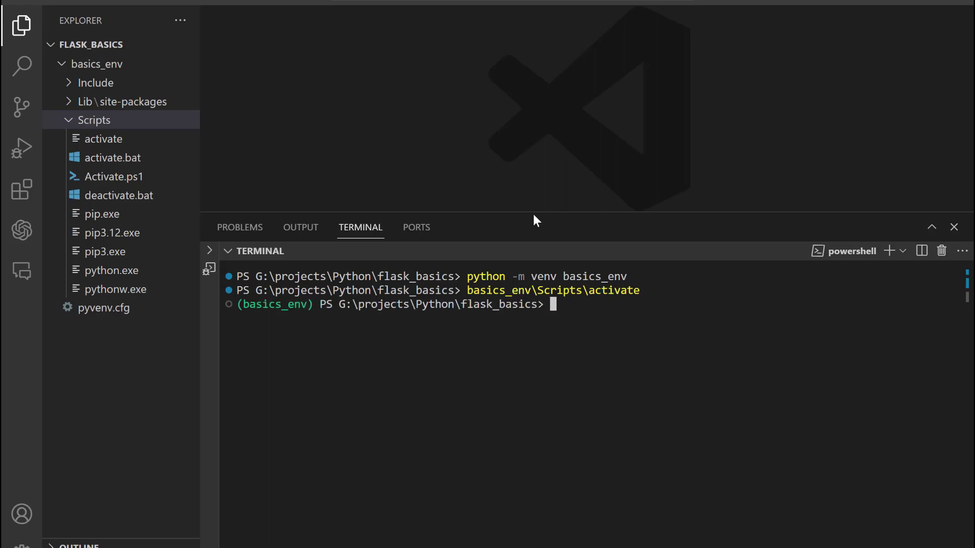
mouse_move(533, 214)
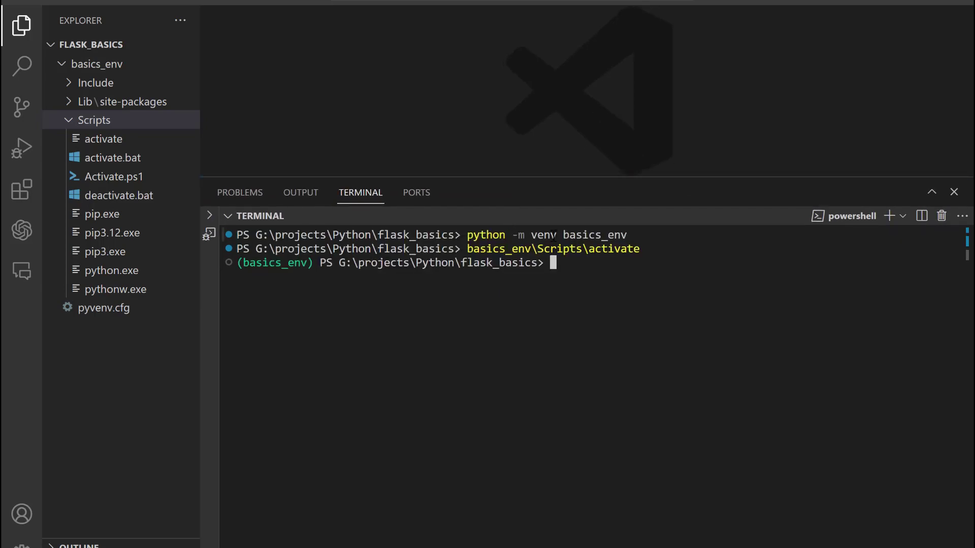
mouse_move(562, 301)
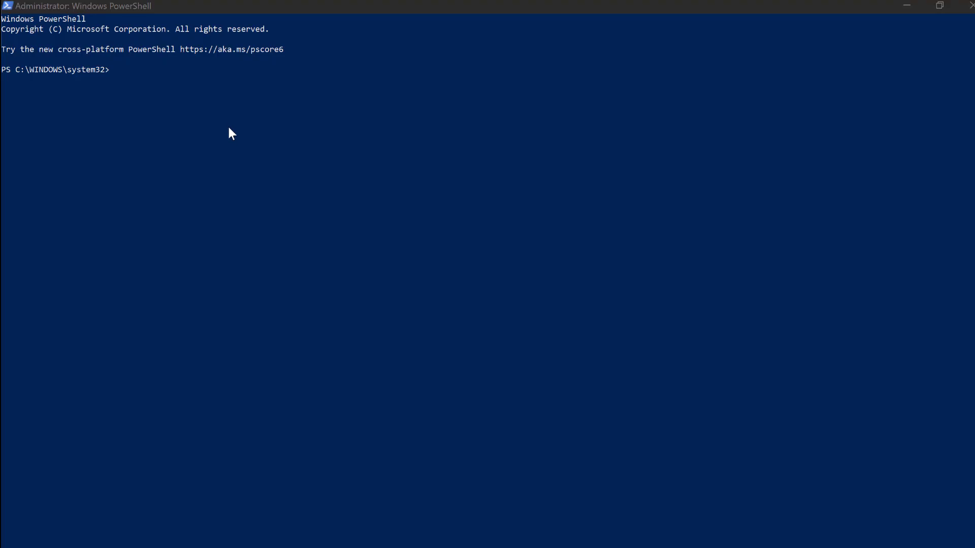
mouse_move(114, 78)
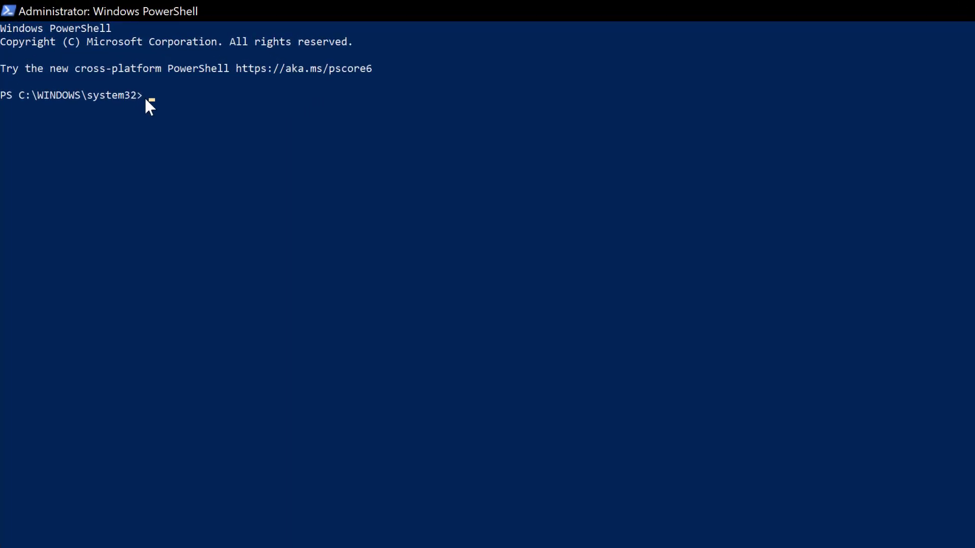
Run Set-ExecutionPolicy -scope CurrentUser Unrestricted in the admin PowerShell
type("Set-ExecutionPolicy -scope CurrentUser Unrestricted")
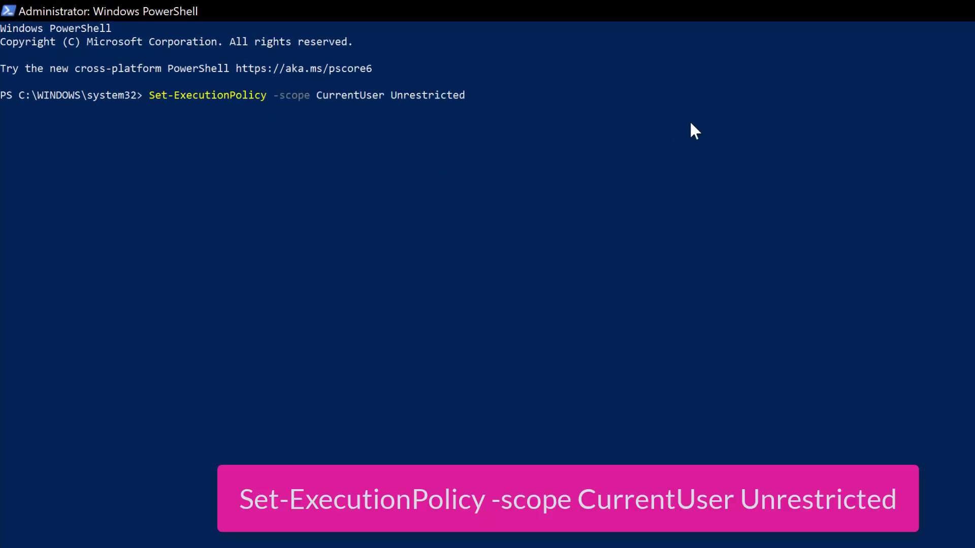
key("Return")
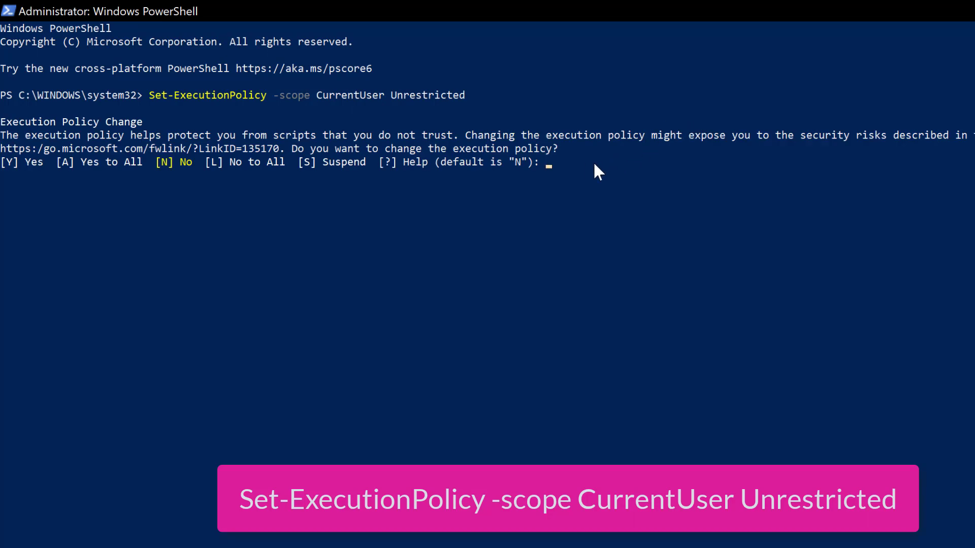
mouse_move(585, 170)
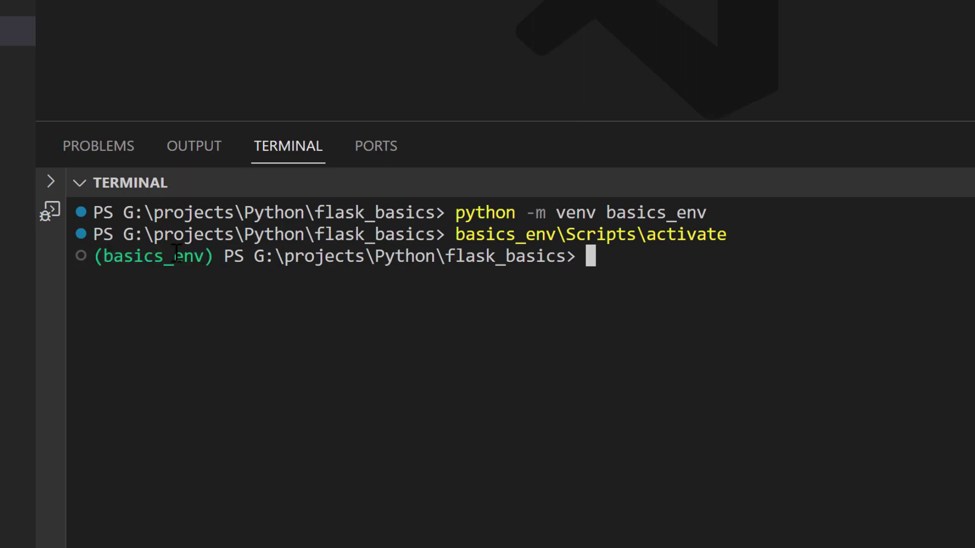
mouse_move(589, 234)
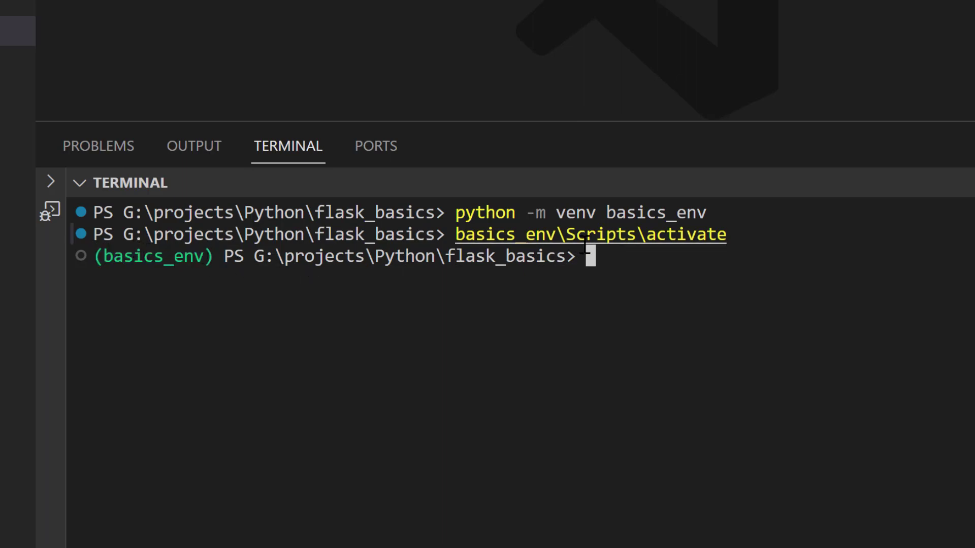
mouse_move(627, 261)
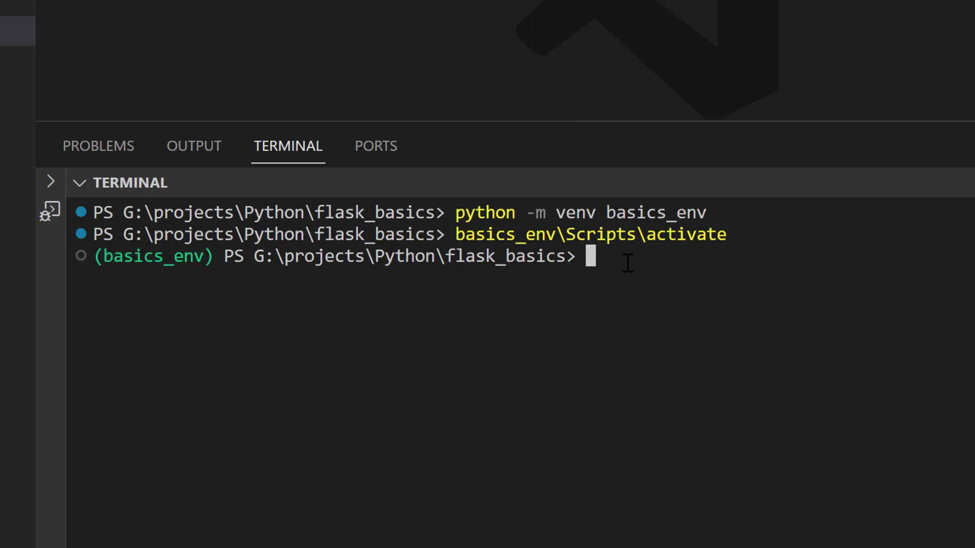
Collapse the basics_env folder in the Explorer and start a pip command in the activated terminal
left_click(27, 29)
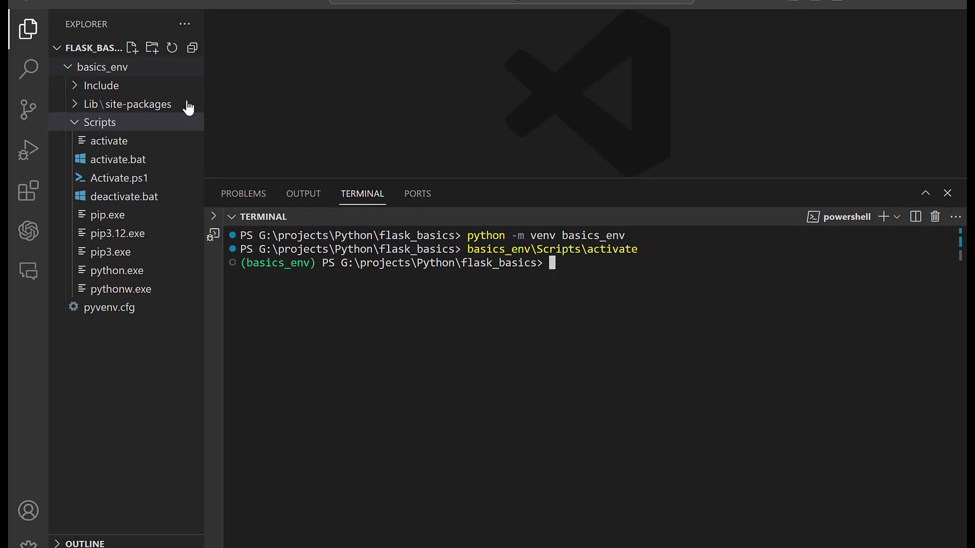
mouse_move(358, 167)
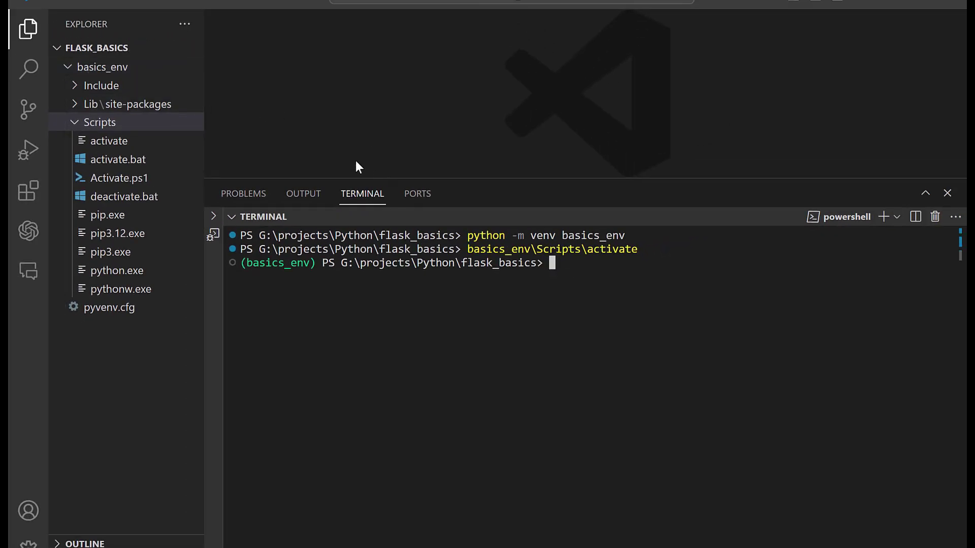
left_click(101, 122)
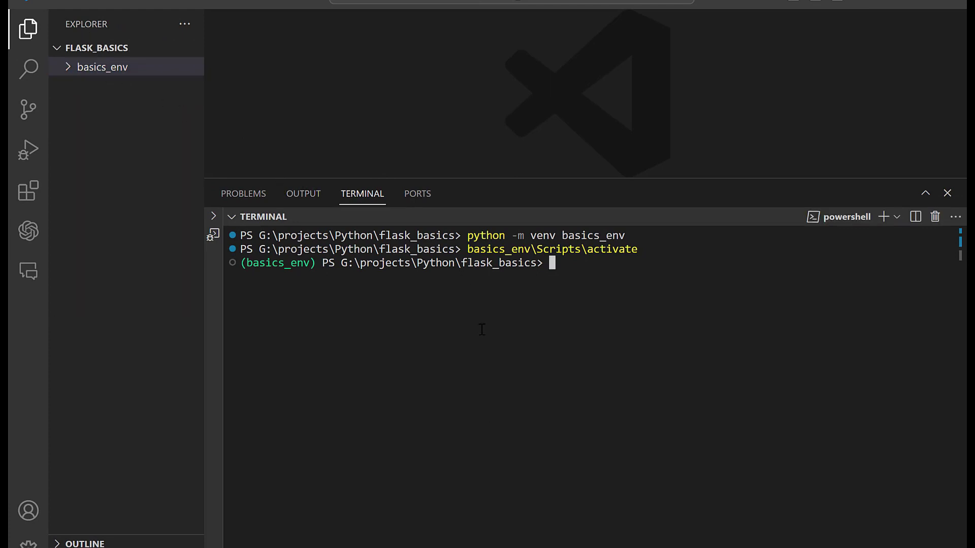
mouse_move(505, 317)
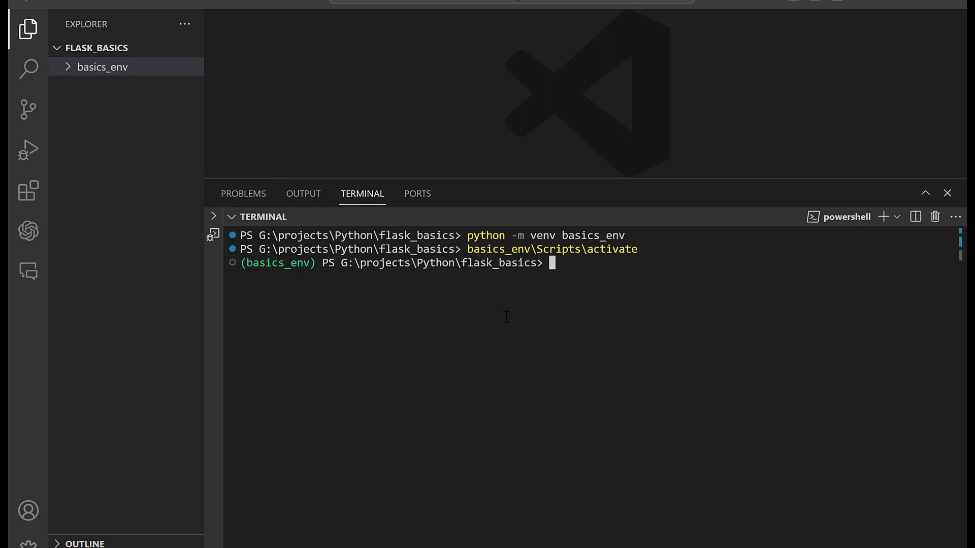
mouse_move(561, 293)
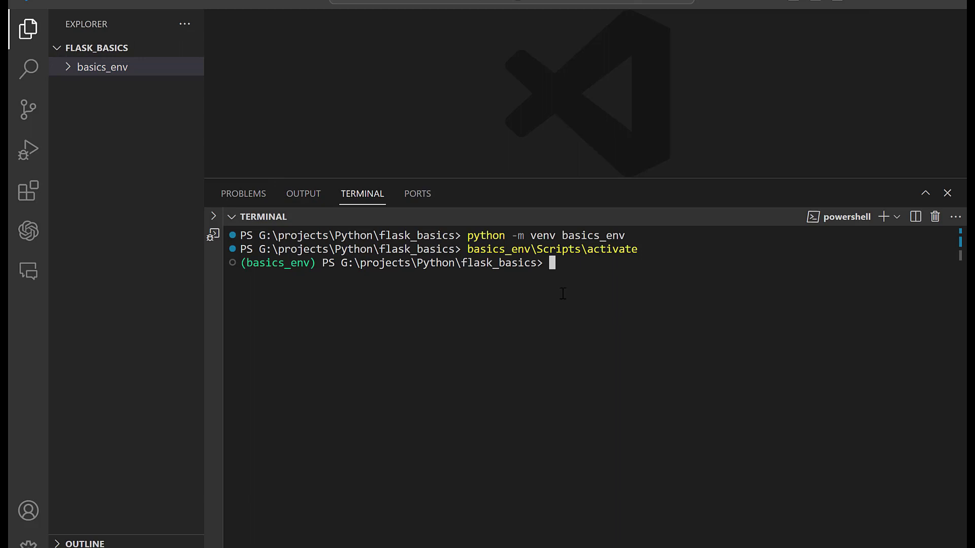
mouse_move(581, 278)
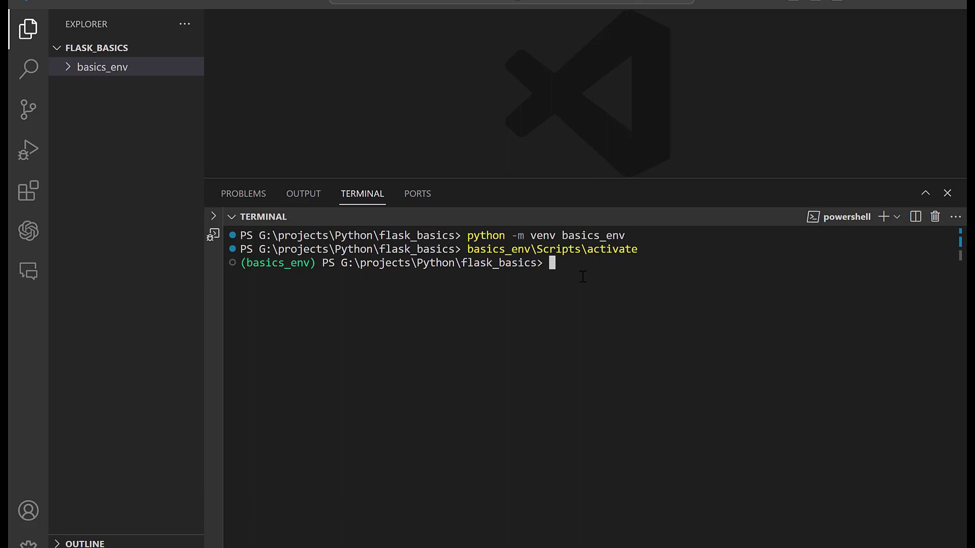
type("pip")
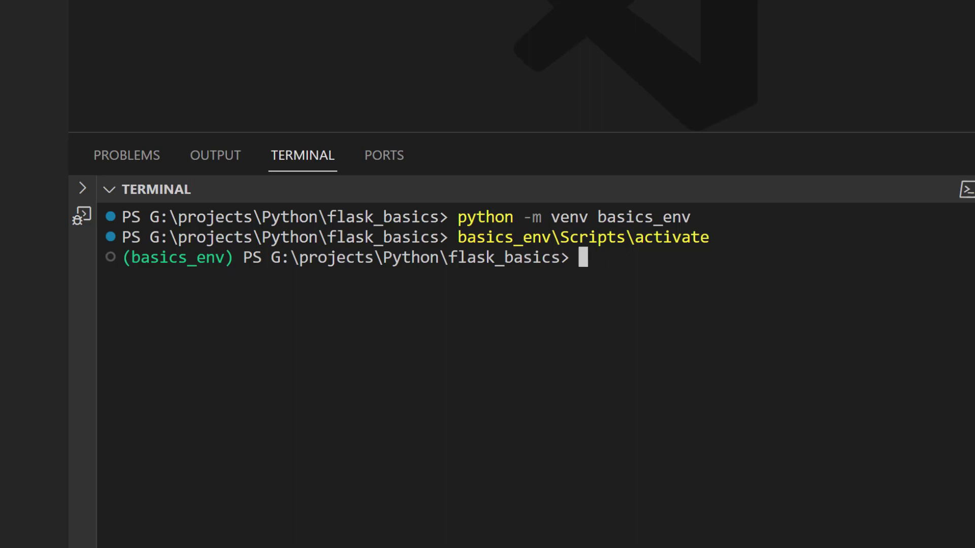
Install Flask 3.0.0 into basics_env with python -m pip install flask
type("pyth")
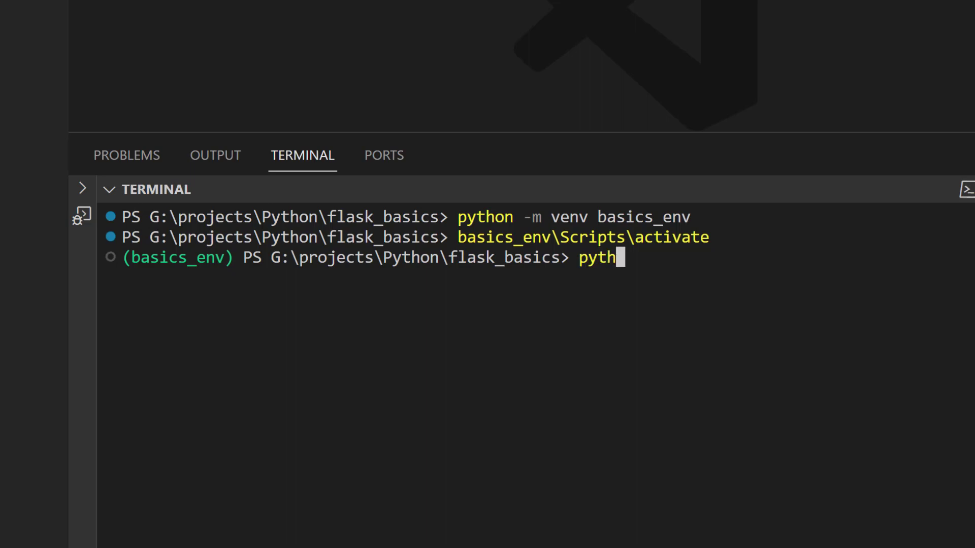
type("on")
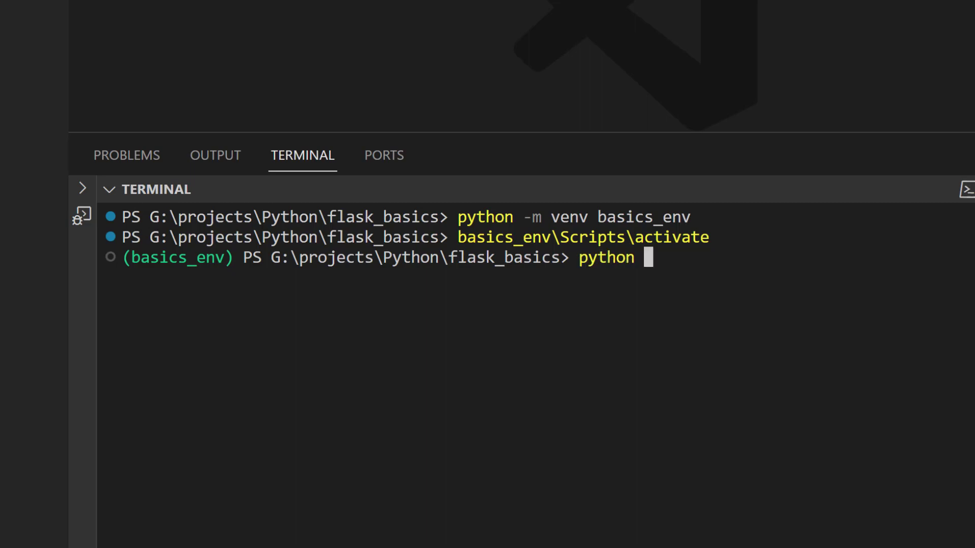
type("-m")
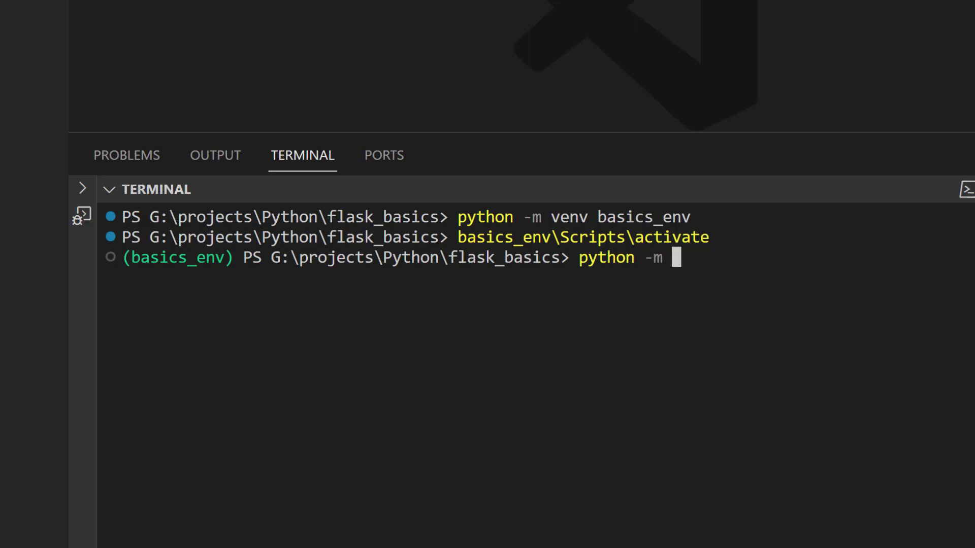
type("pip i")
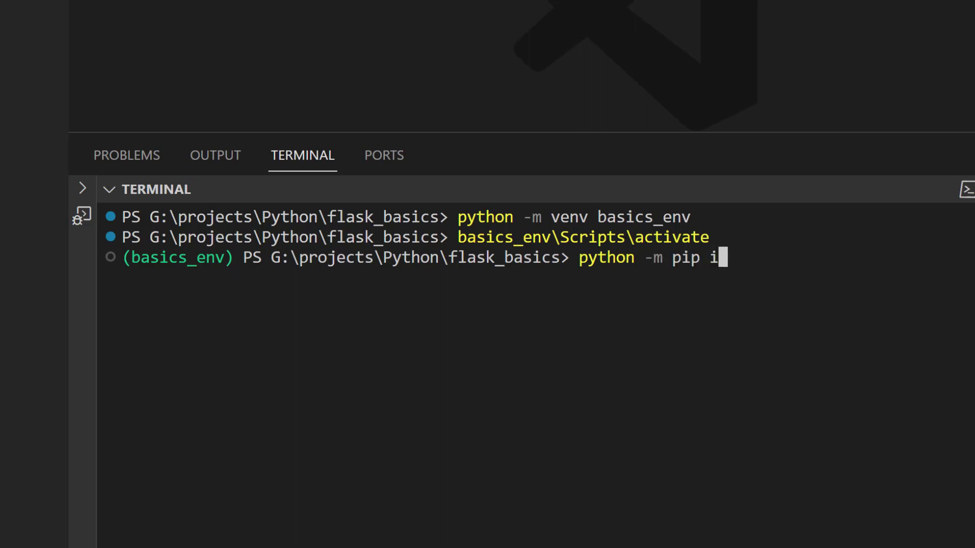
type("nstall fla")
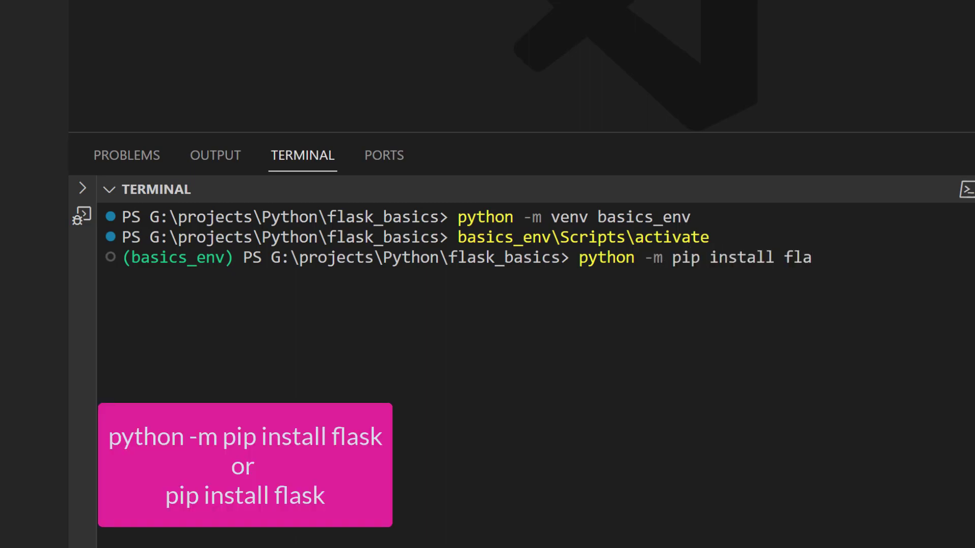
type("sk")
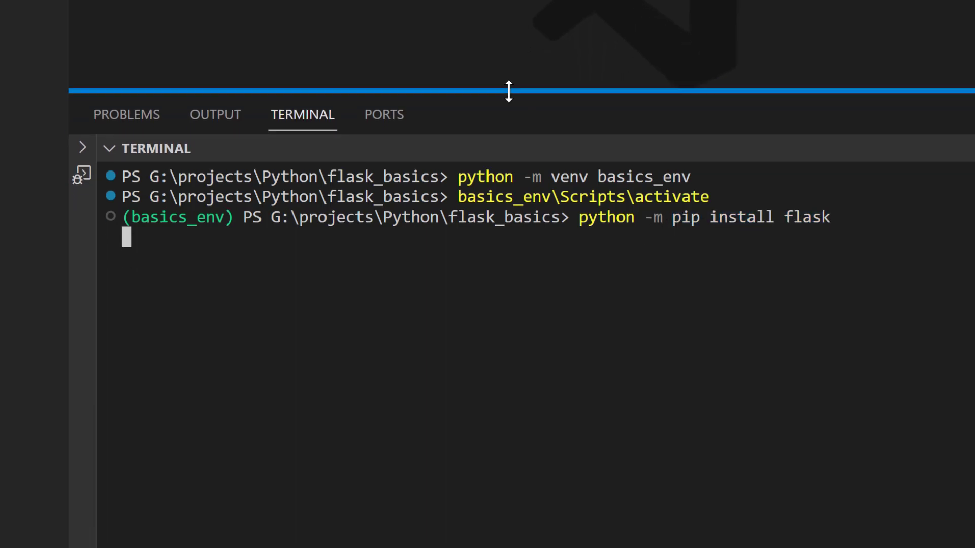
key("Return")
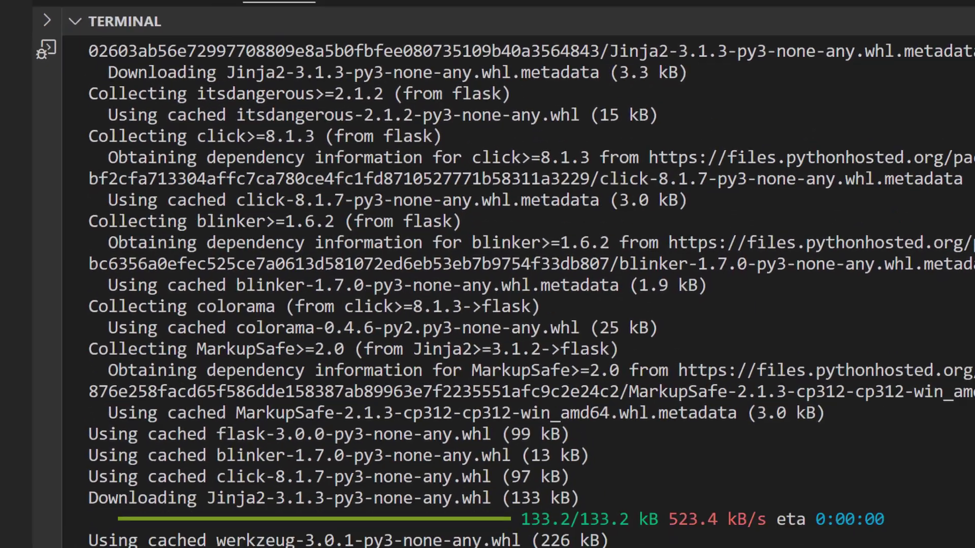
scroll("down", 3)
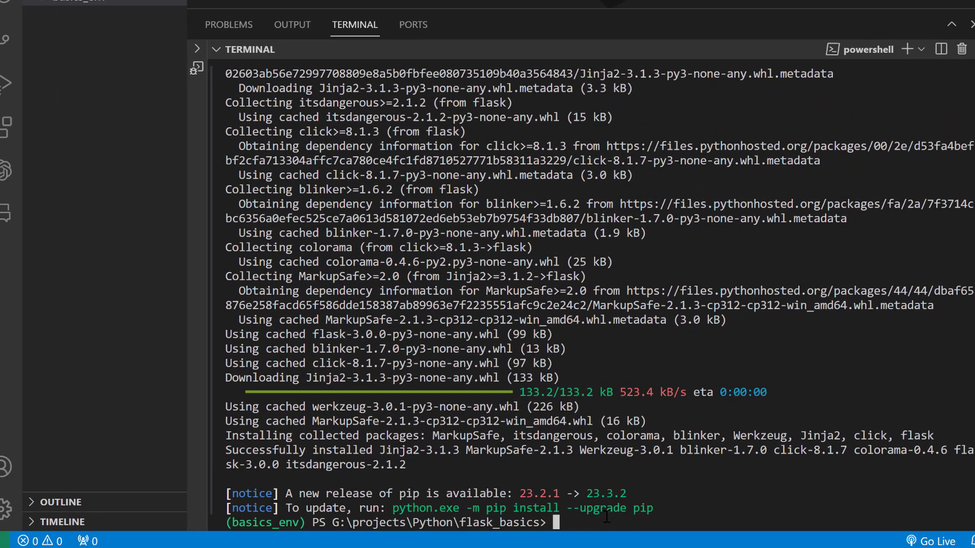
Run flask --version in basics_env, confirming Flask 3.0.0, Werkzeug 3.0.1 and Python 3.12.0
type("flask --")
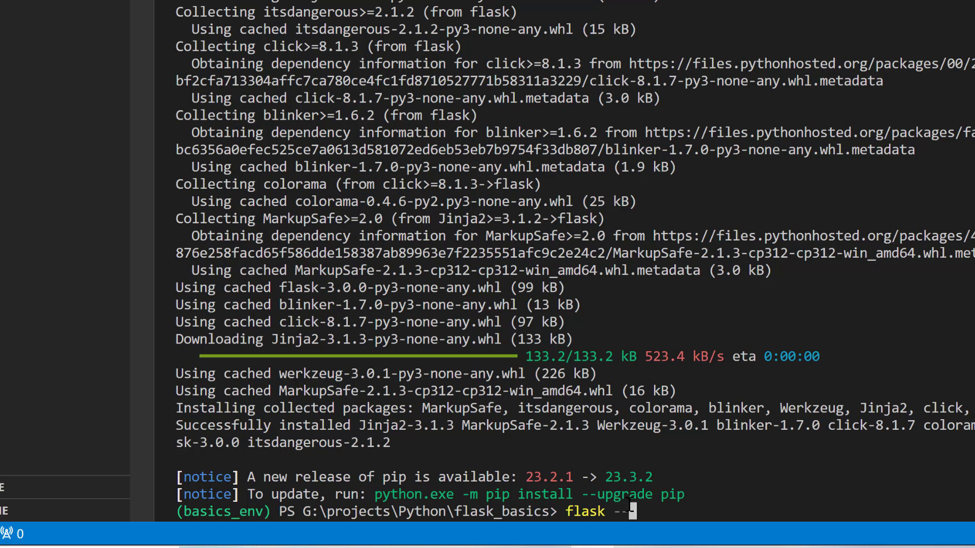
type("version")
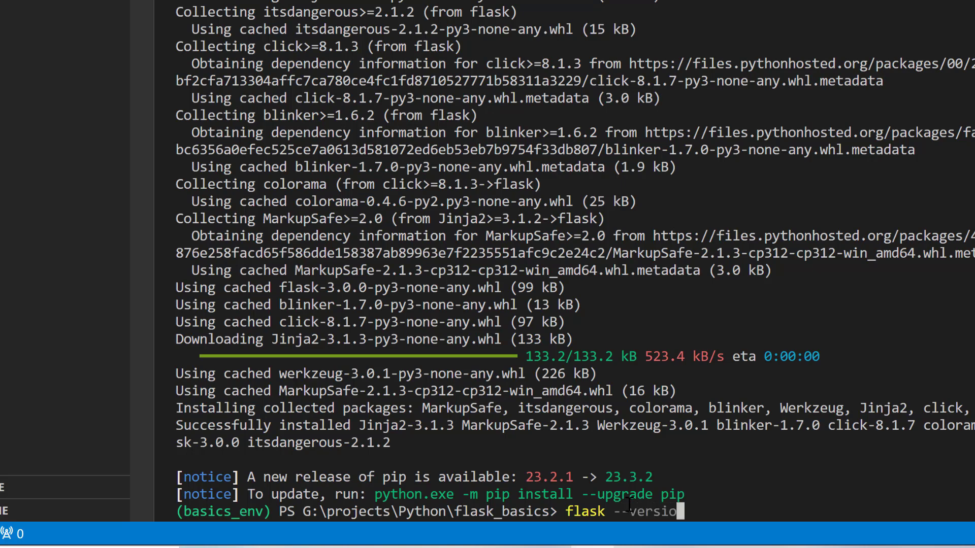
key("Return")
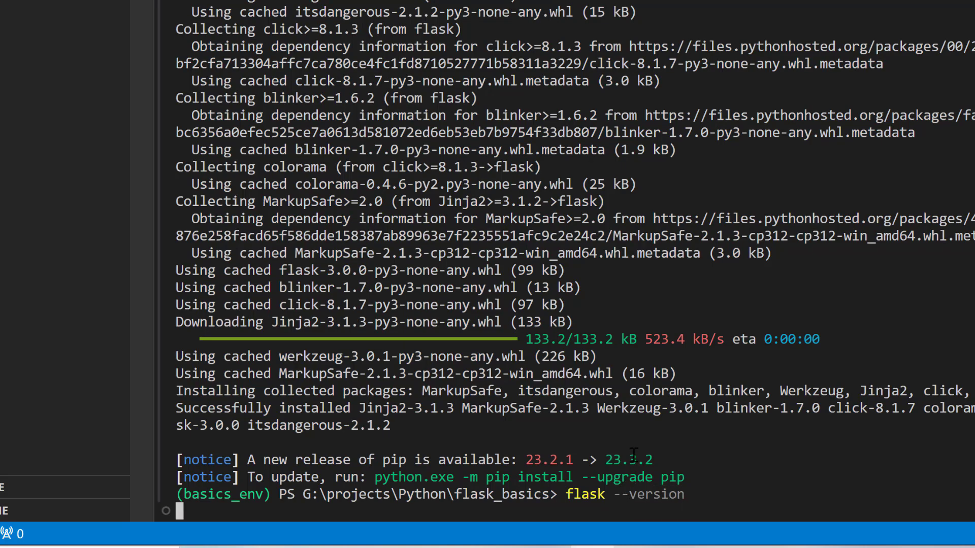
key("Return")
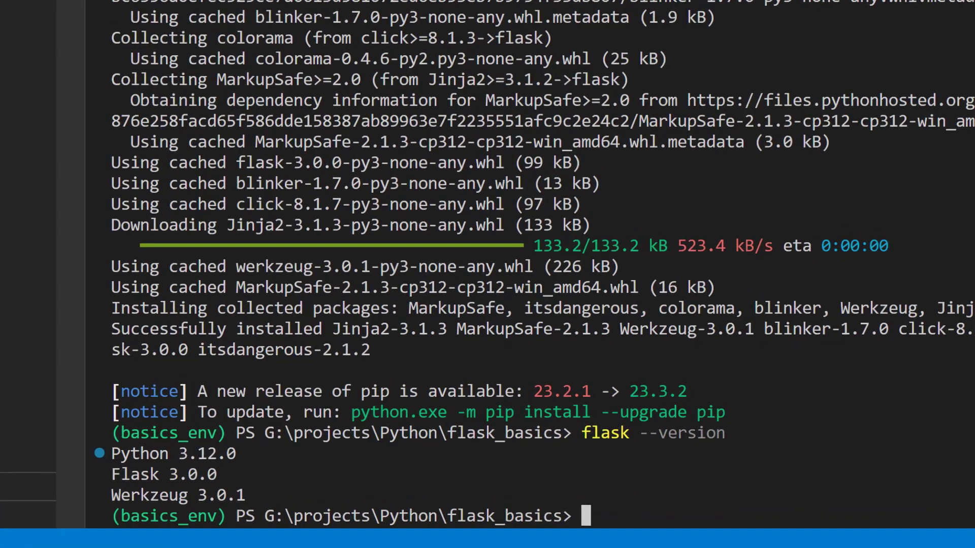